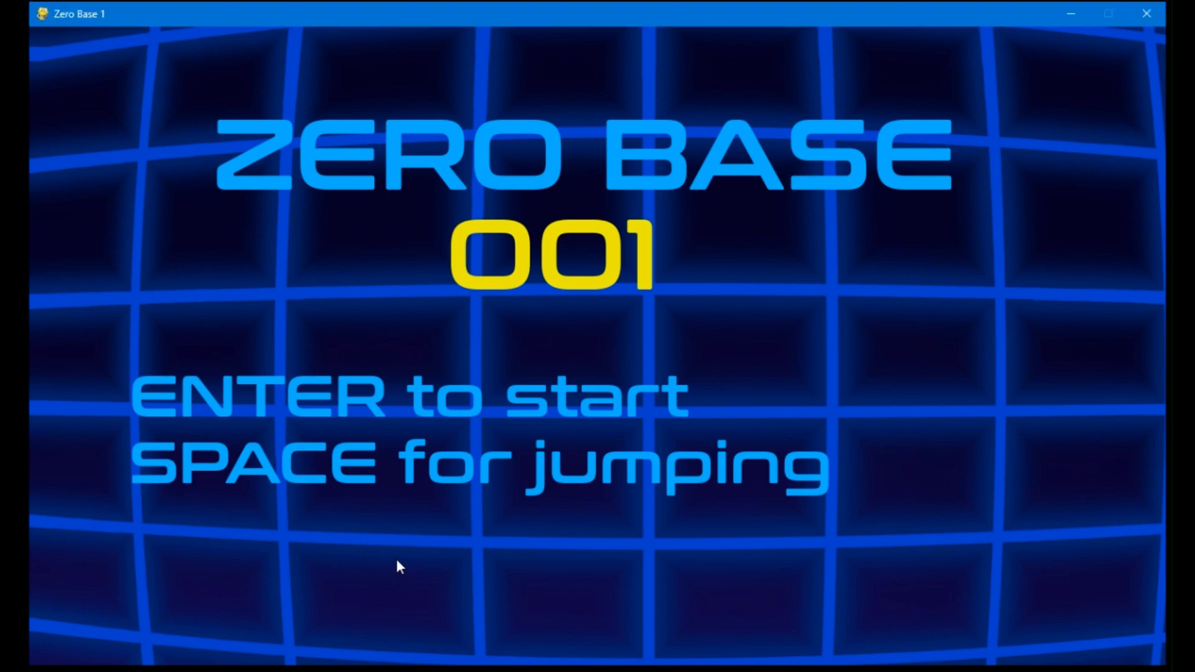
- Start a run from the title screen, crash, and start again from the Game Over screen
key(enter)
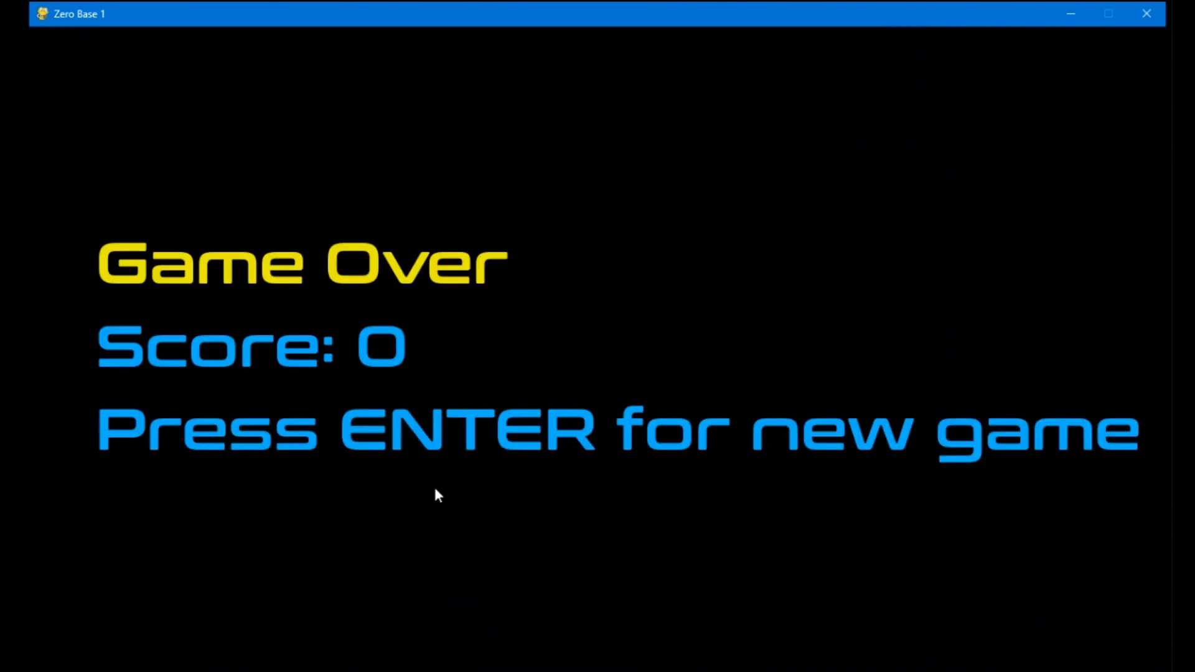
key(enter)
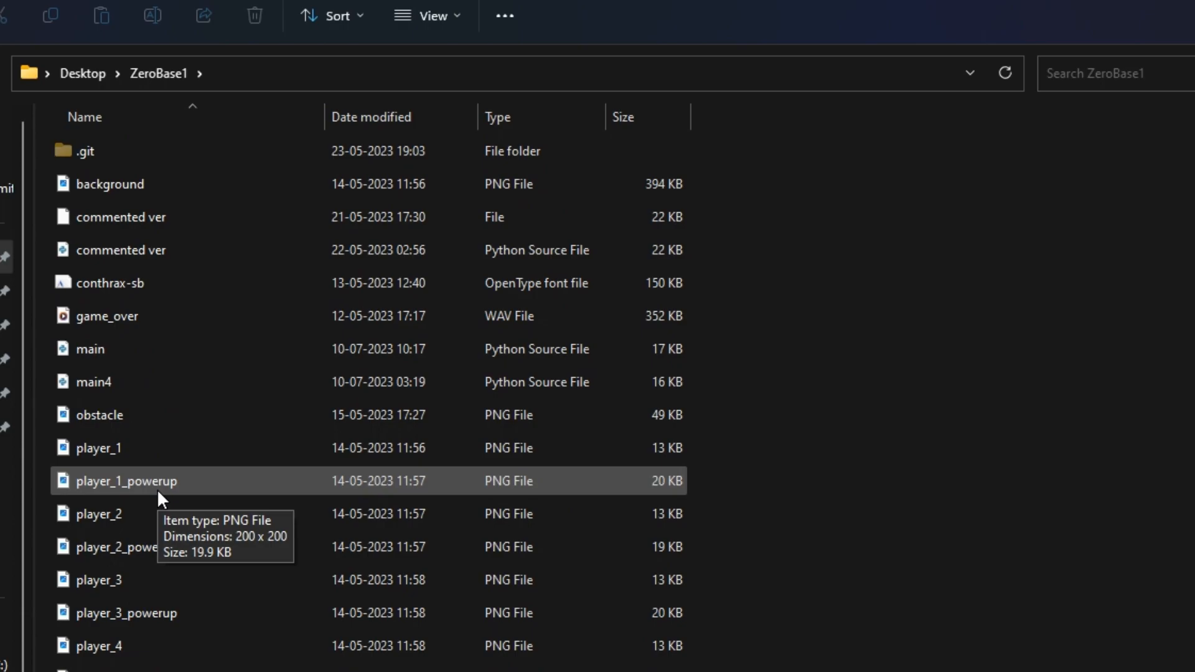
- Open obstacle.png from the ZeroBase1 folder in the image editor
click(99, 416)
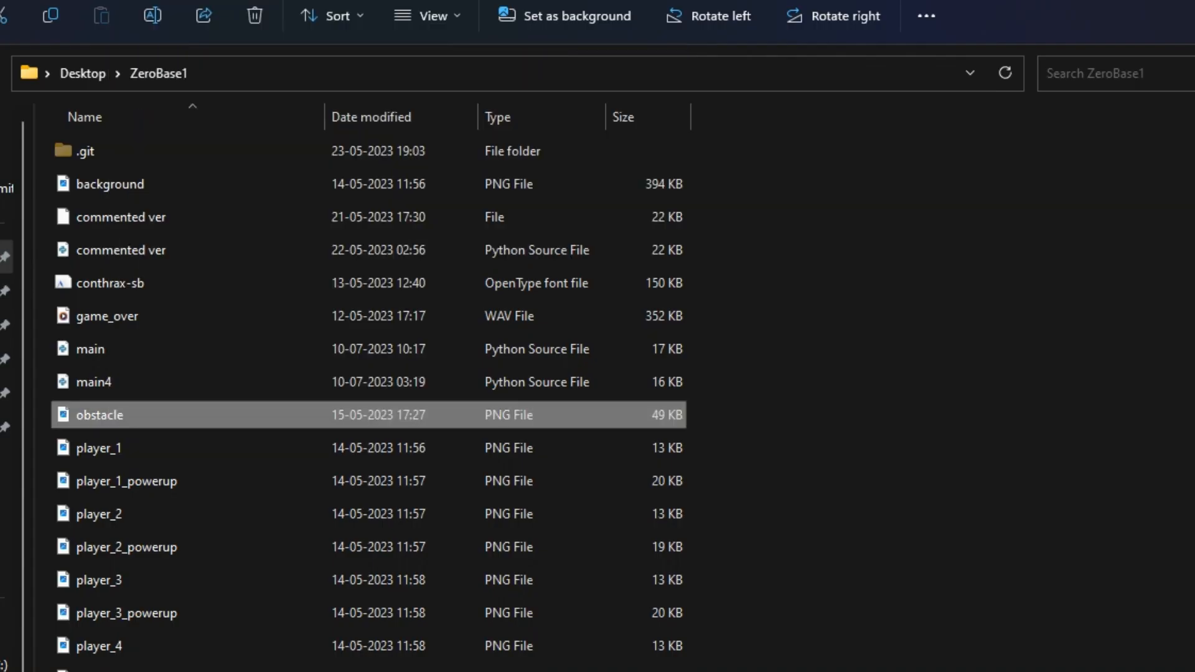
double_click(98, 416)
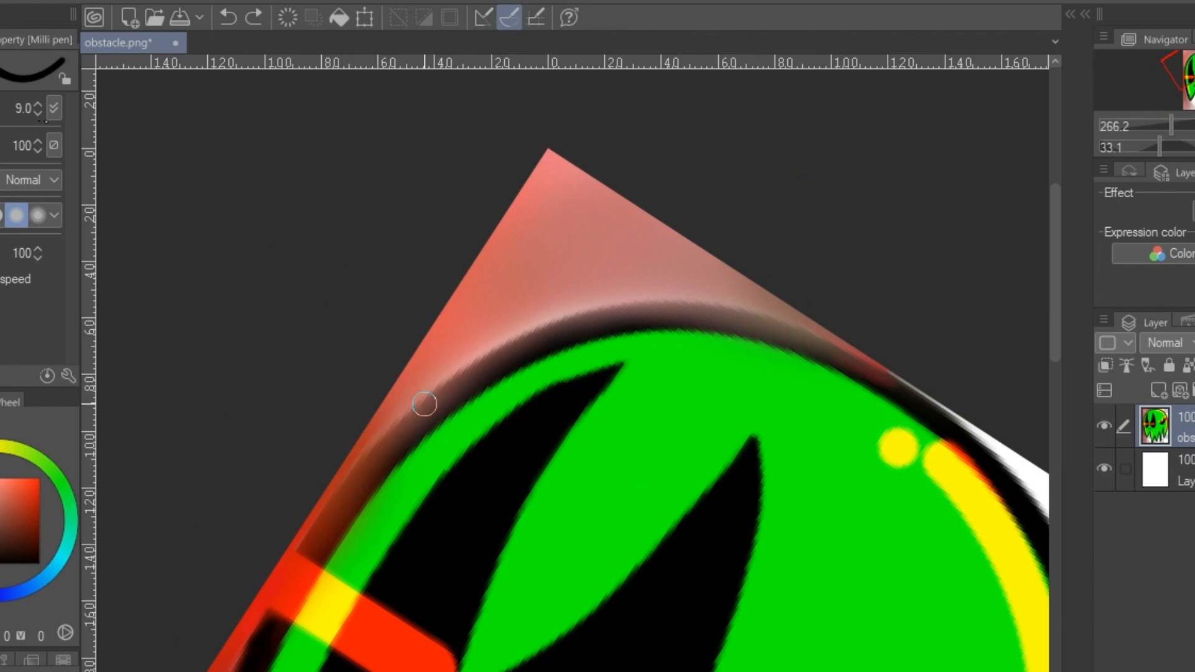
- Retouch the rounded edge of the obstacle graphic with the pen tool
drag(424, 403, 563, 337)
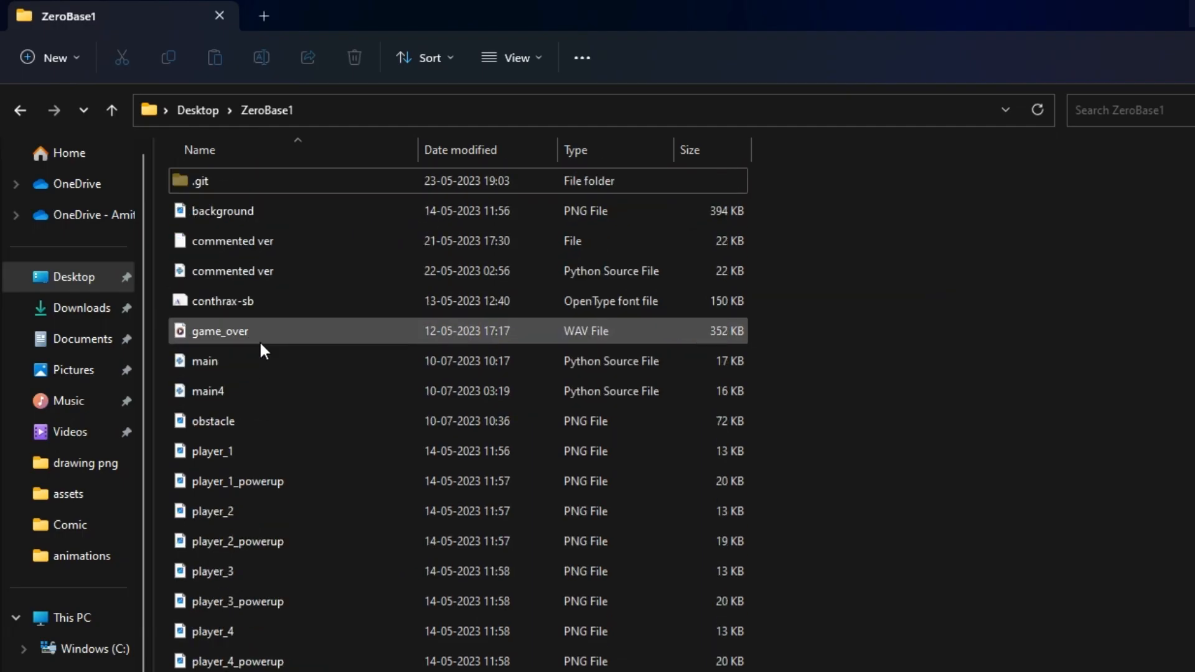
- Open the main.py game script from the ZeroBase1 folder
double_click(213, 421)
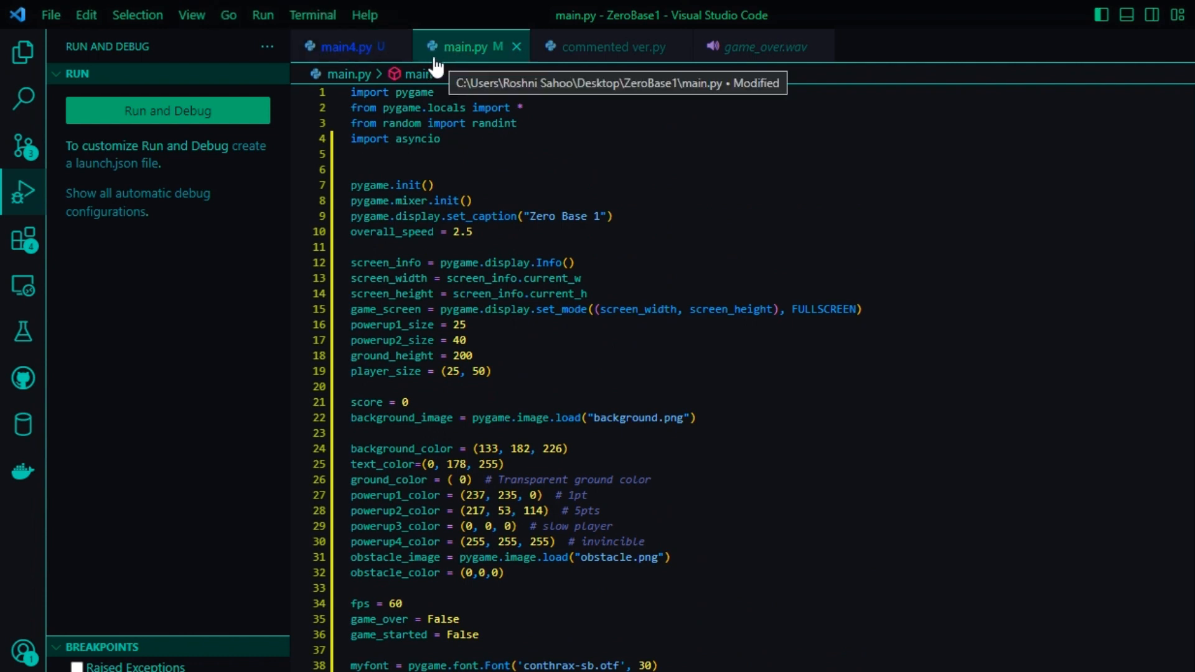
- Bring main.py forward and show the ZeroBase1 file list in the Explorer sidebar
click(20, 48)
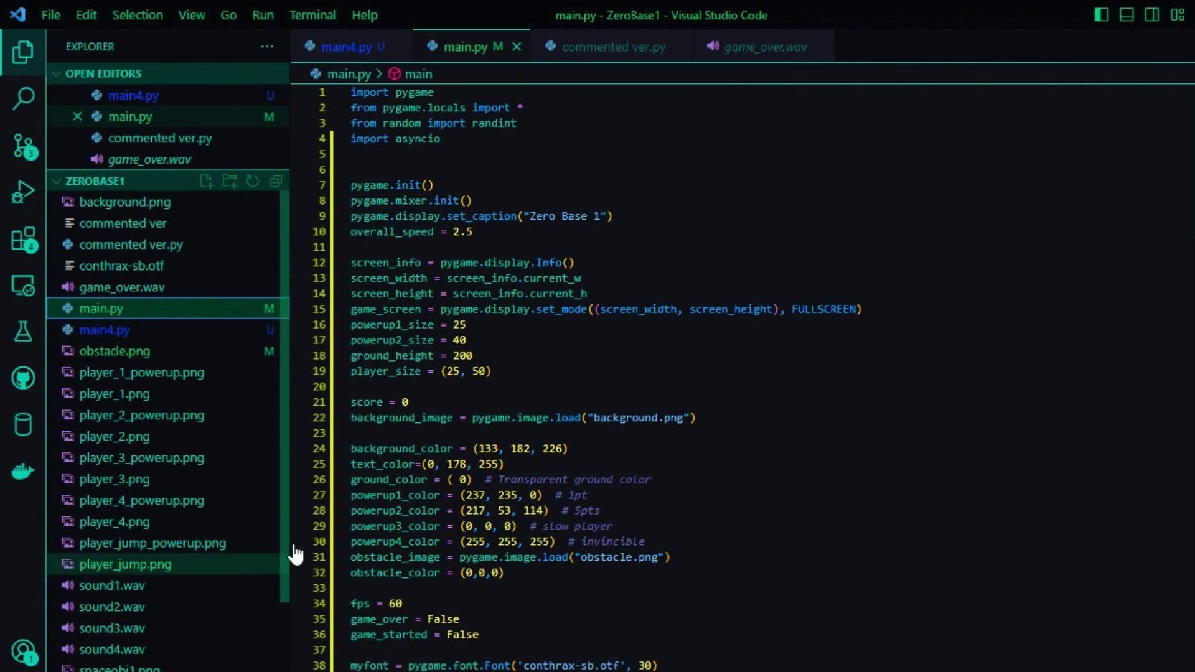
click(104, 328)
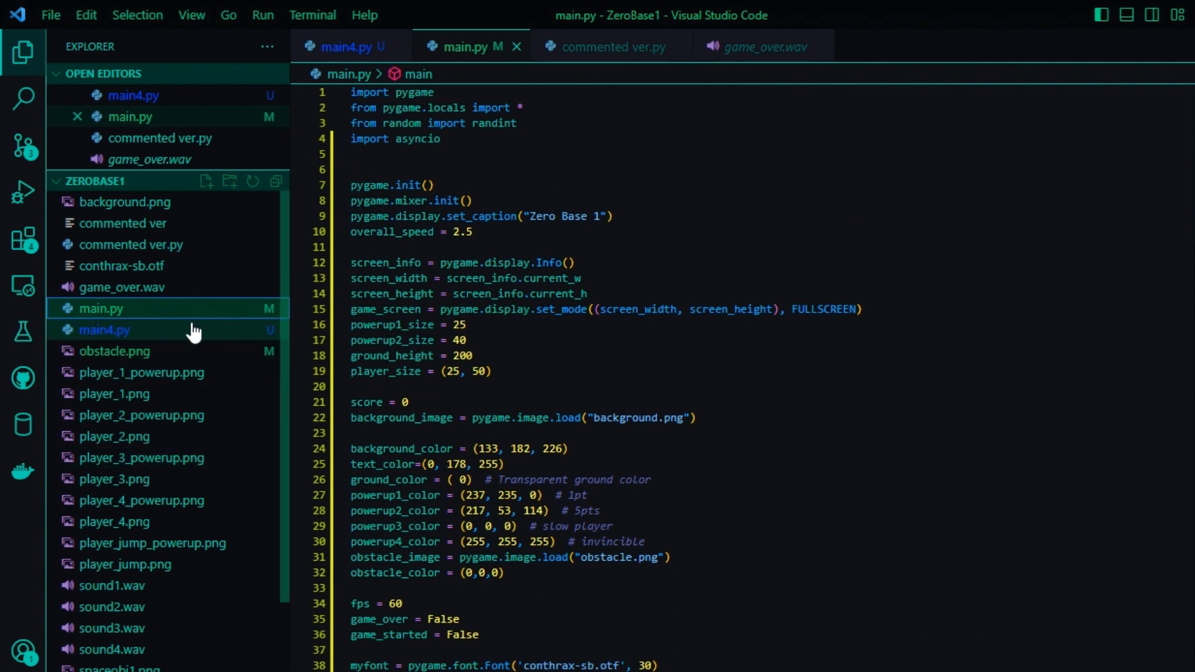
mouse_move(139, 356)
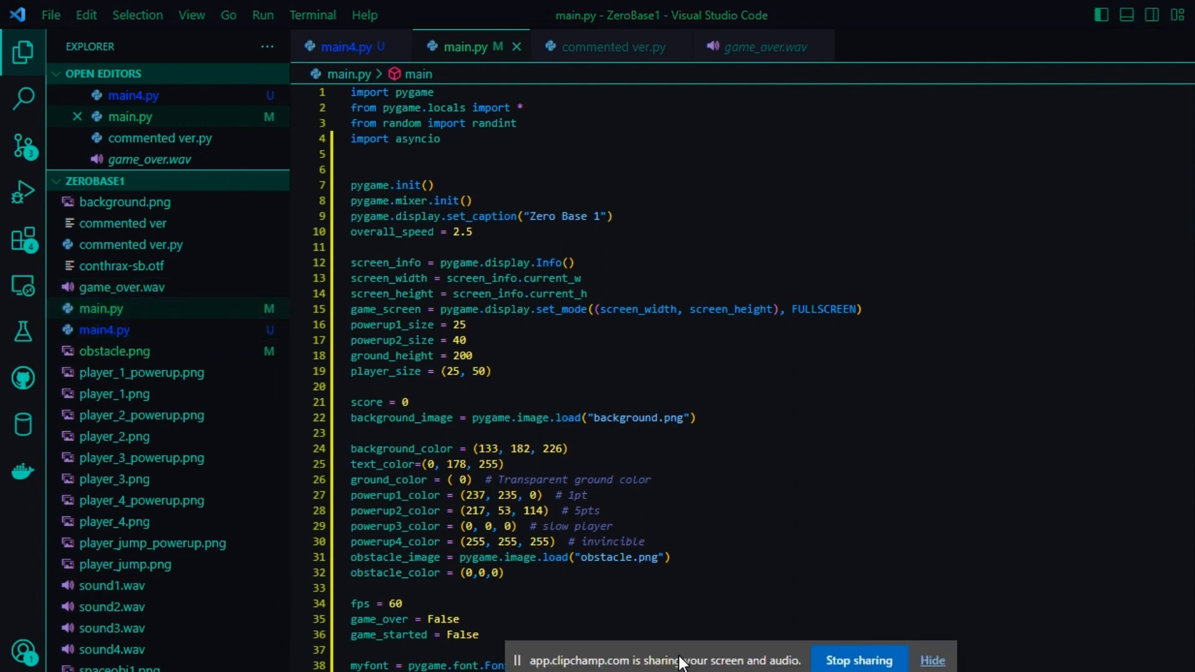
mouse_move(110, 378)
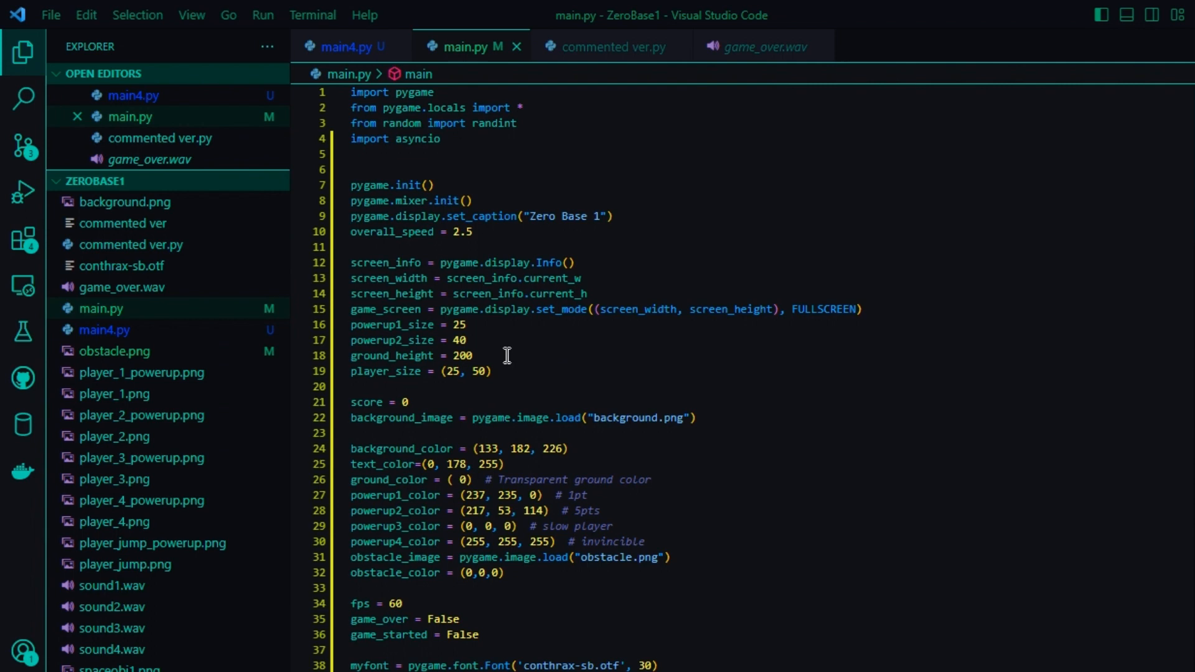
mouse_move(426, 140)
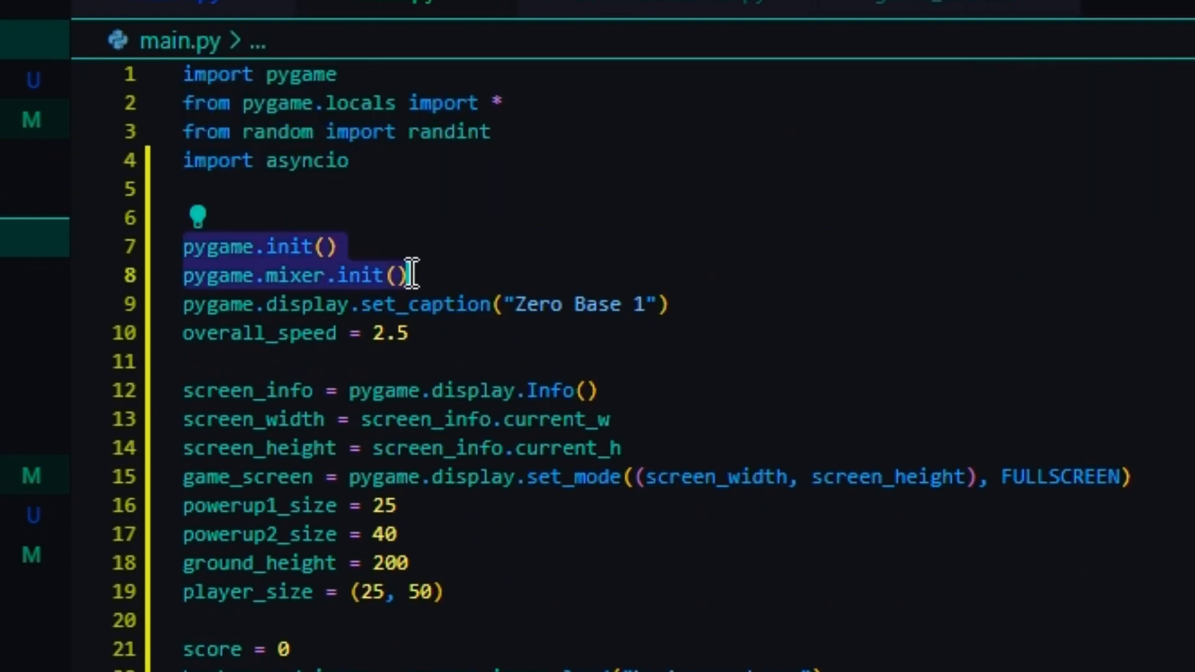
mouse_move(440, 287)
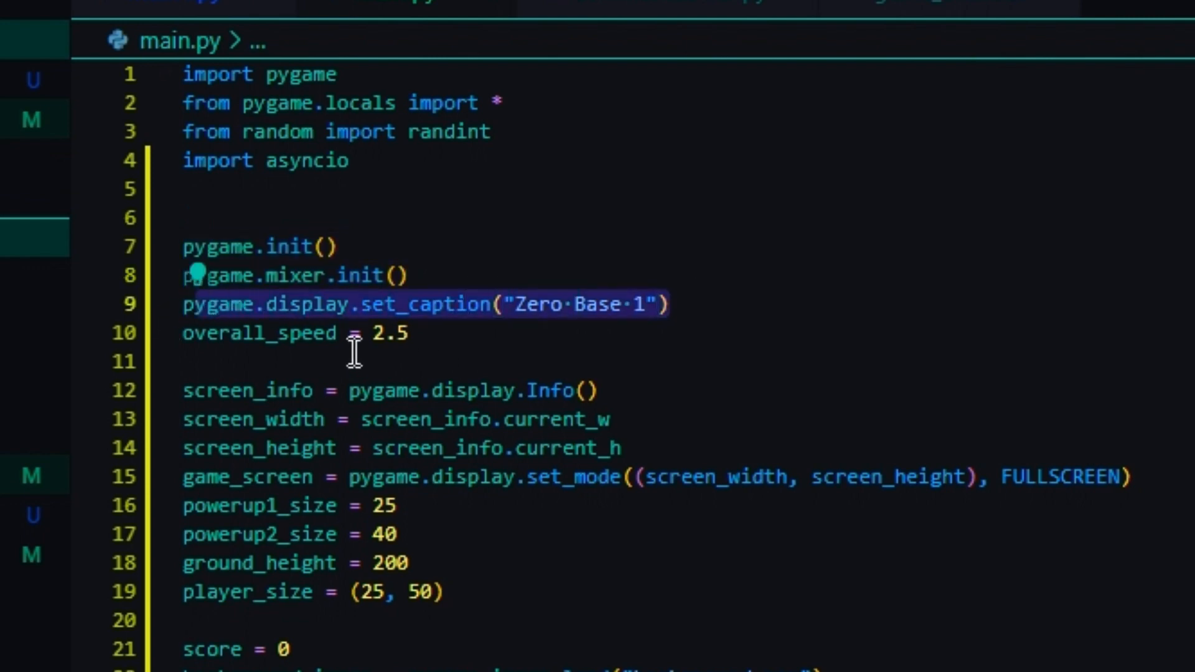
scroll(down, 3)
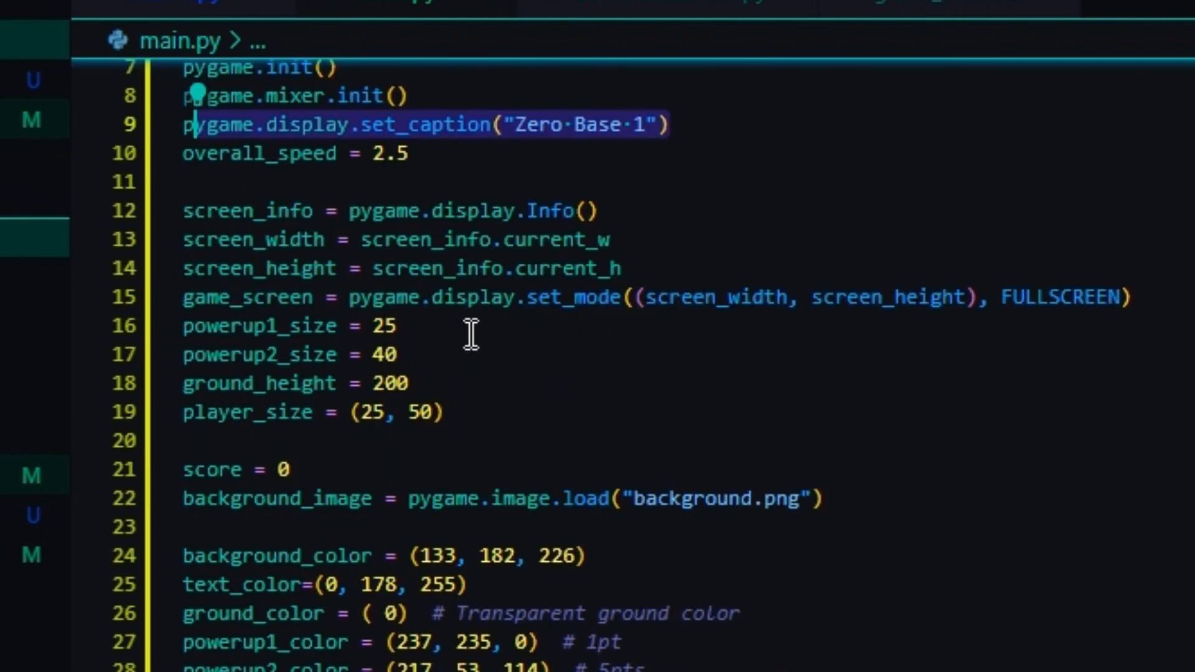
scroll(down, 3)
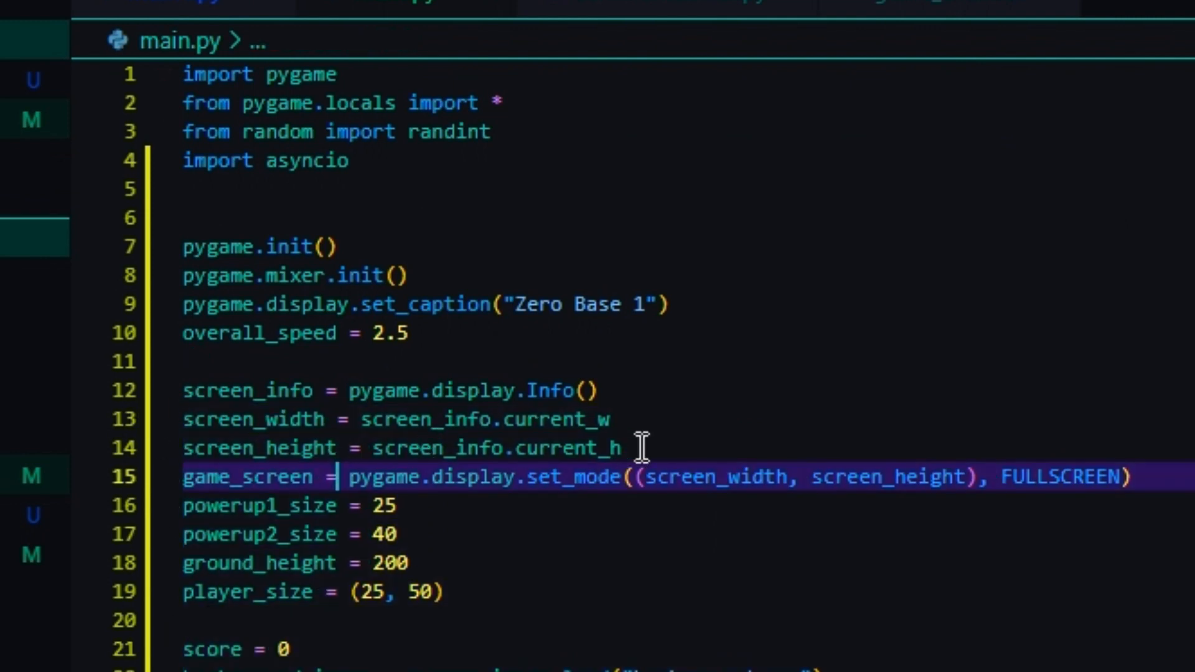
mouse_move(188, 390)
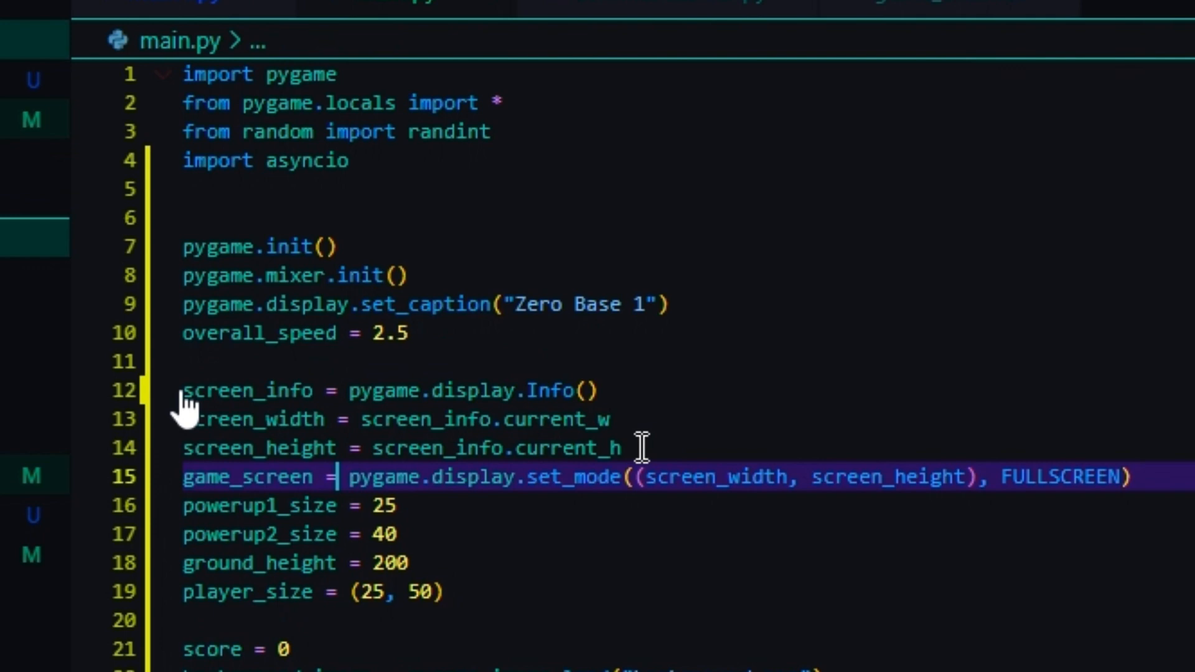
mouse_move(714, 455)
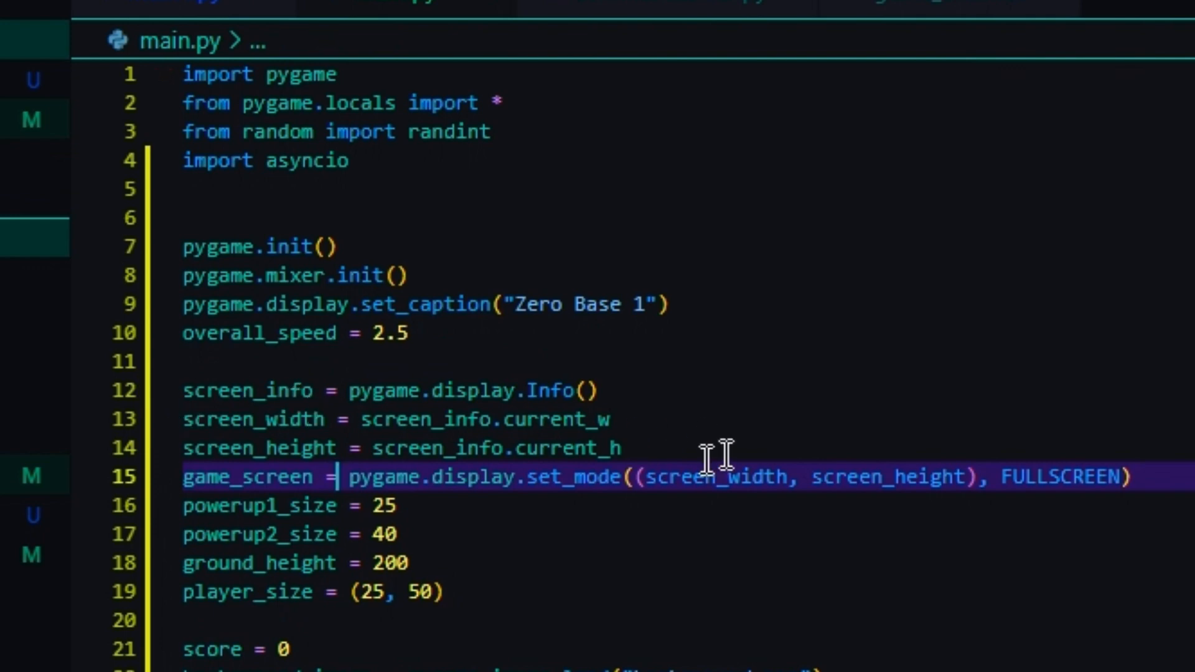
scroll(down, 3)
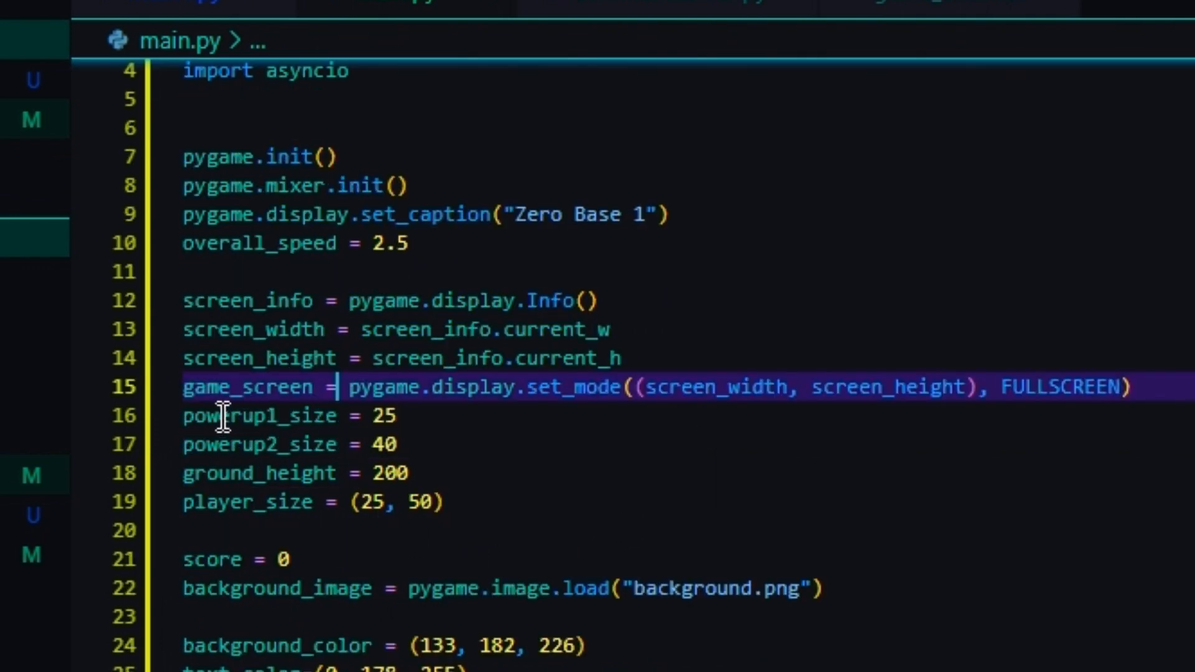
scroll(down, 3)
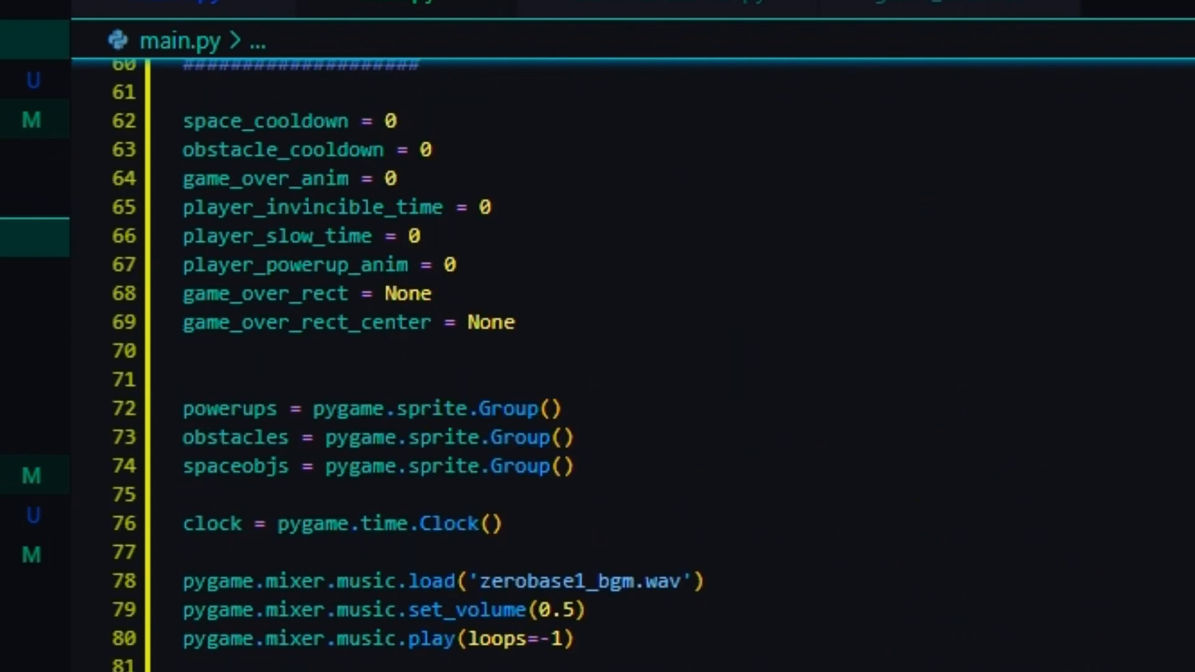
scroll(down, 3)
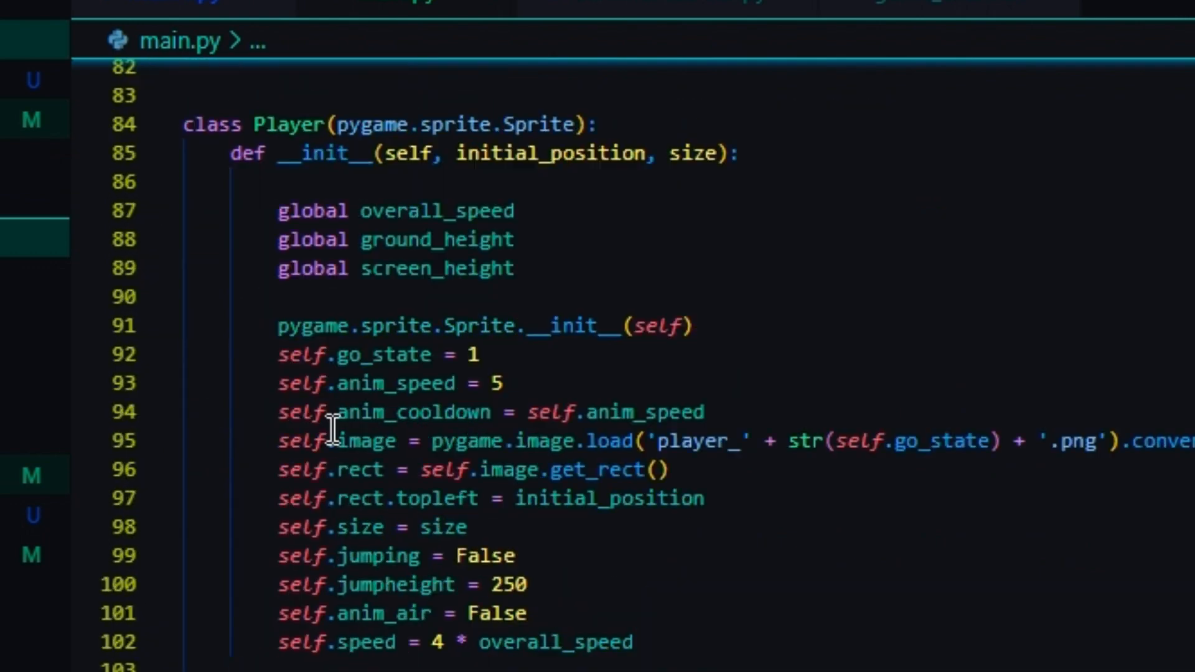
scroll(down, 3)
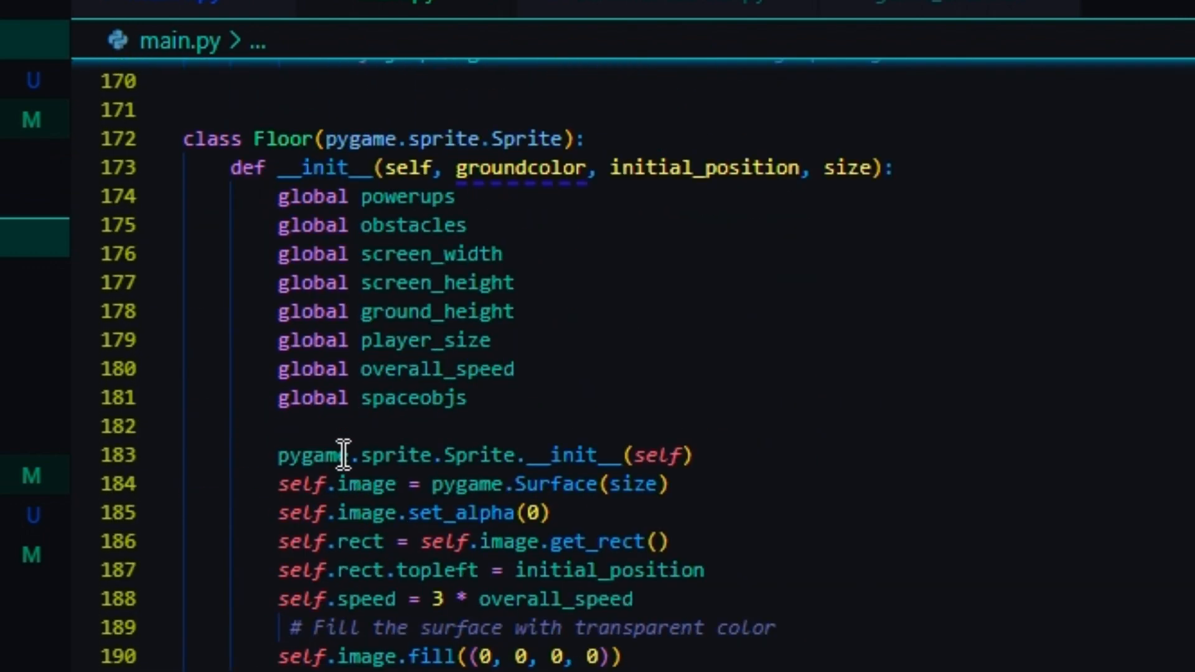
scroll(down, 3)
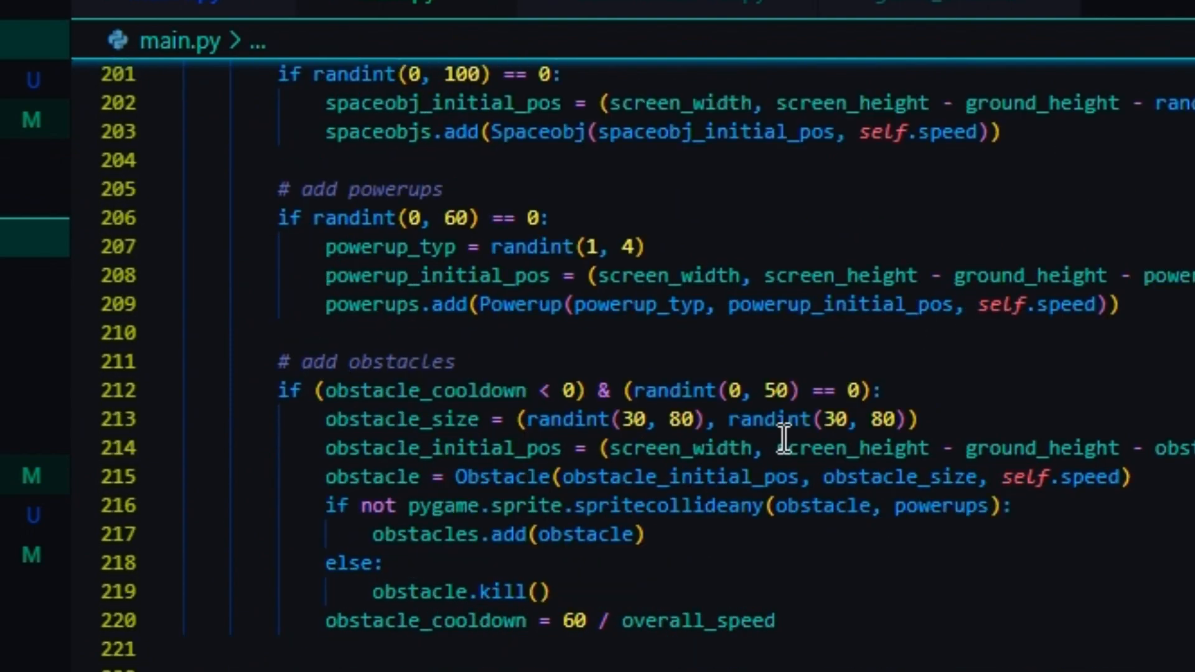
scroll(down, 3)
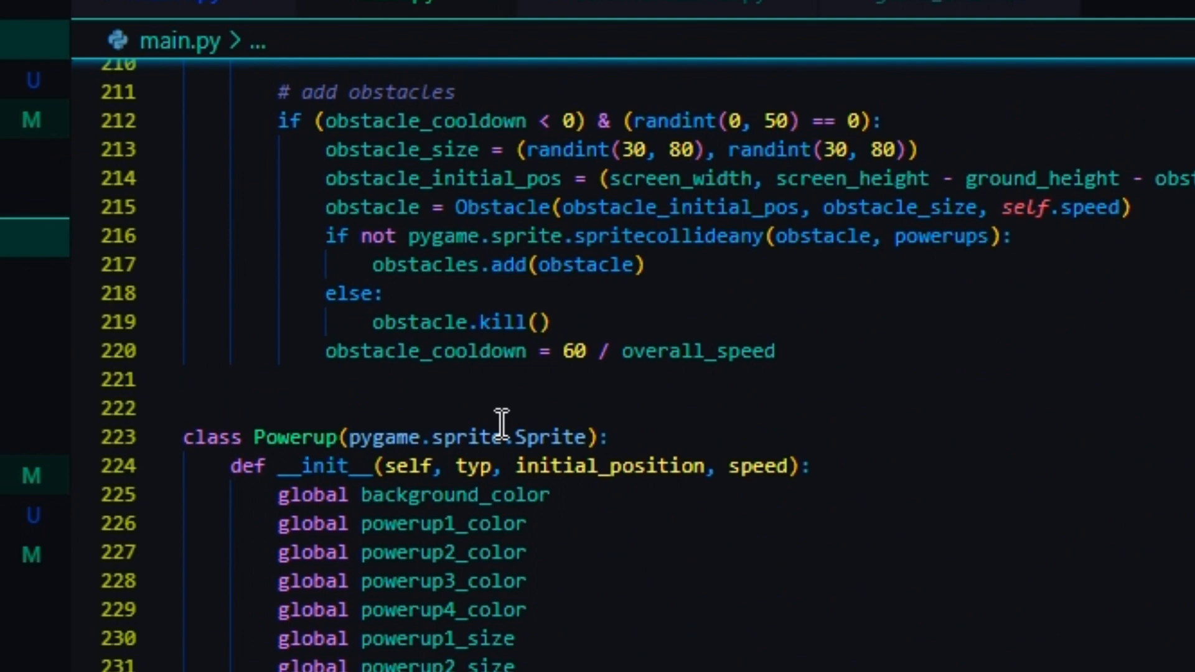
scroll(down, 3)
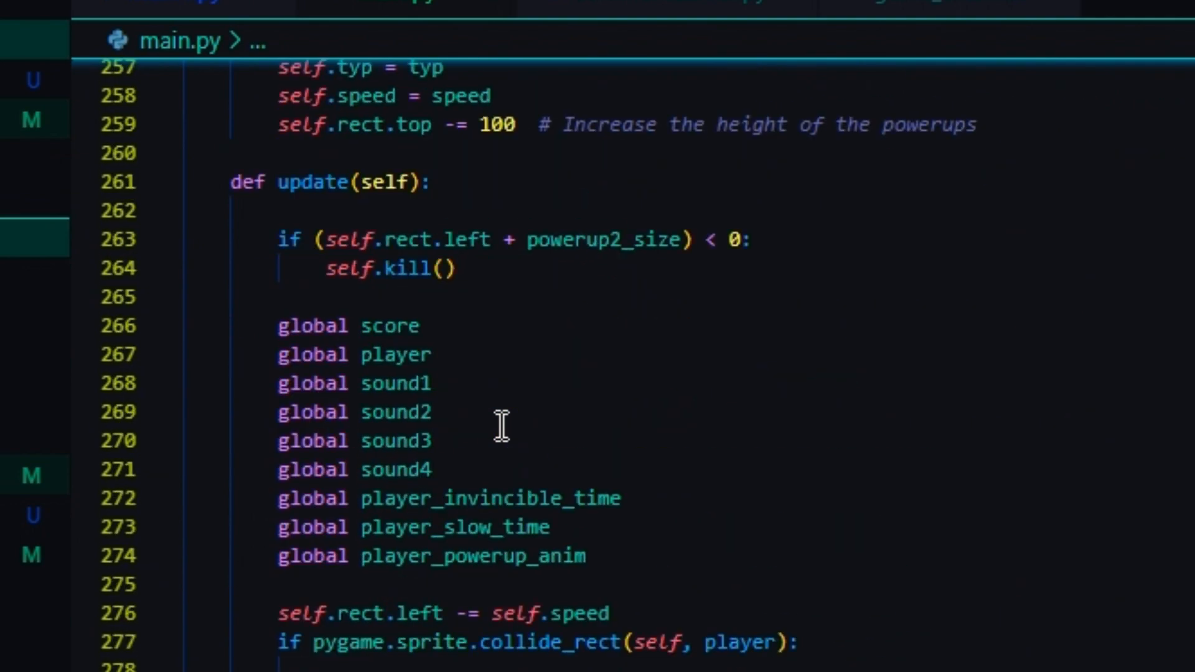
scroll(down, 3)
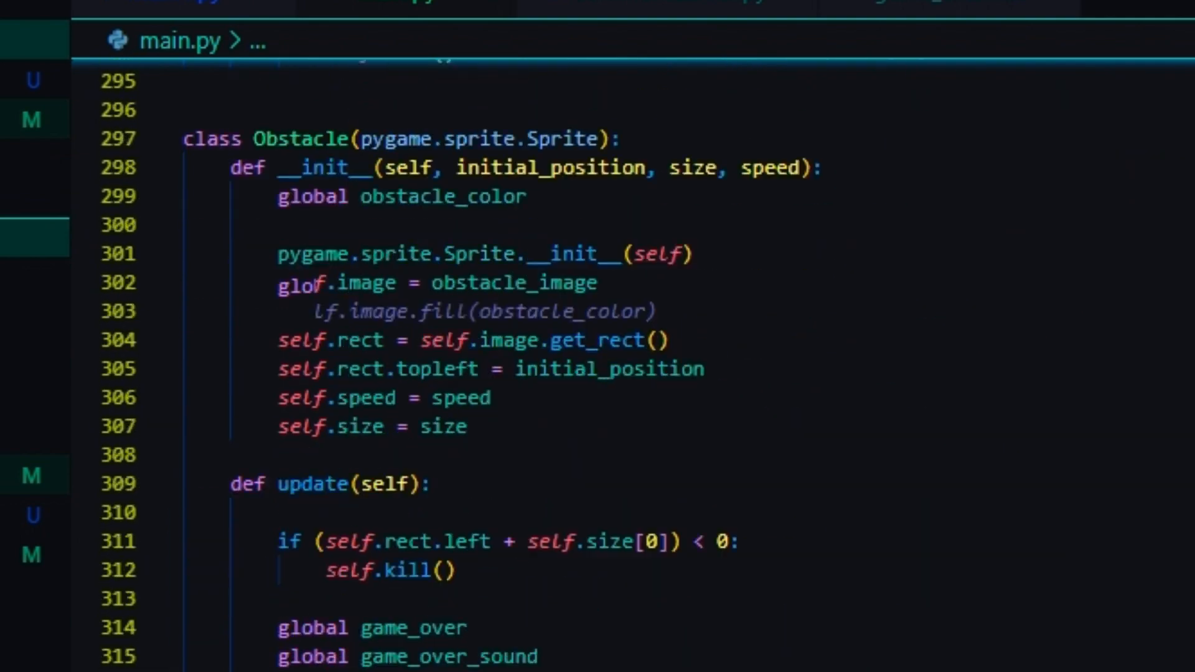
scroll(down, 3)
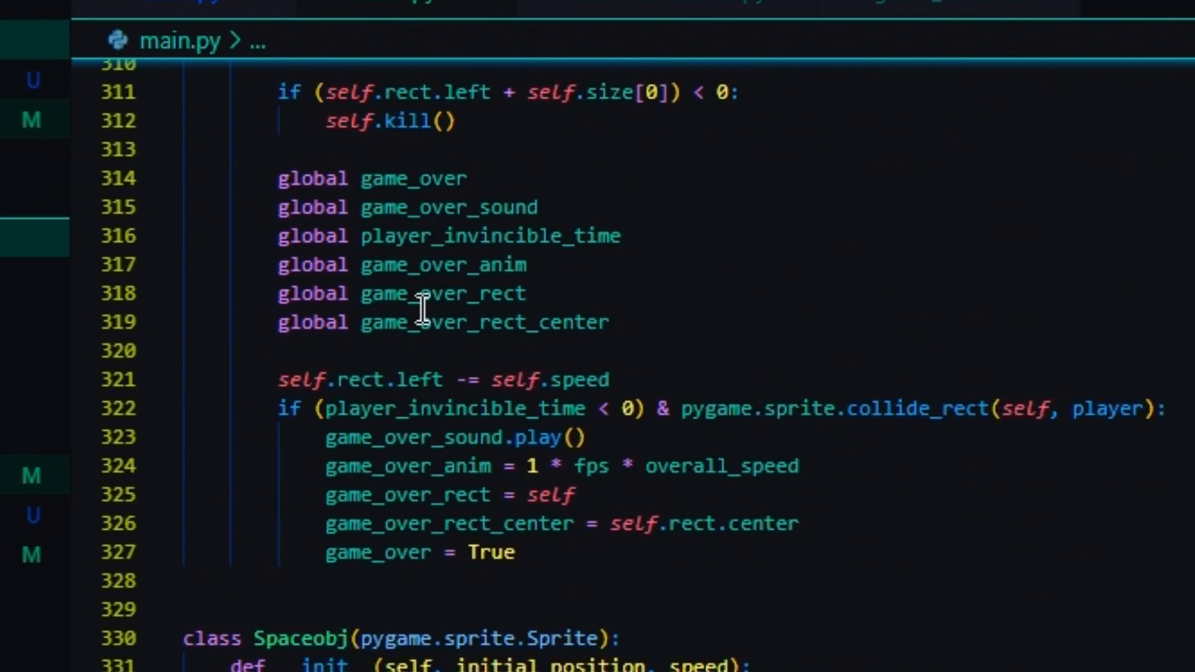
scroll(down, 3)
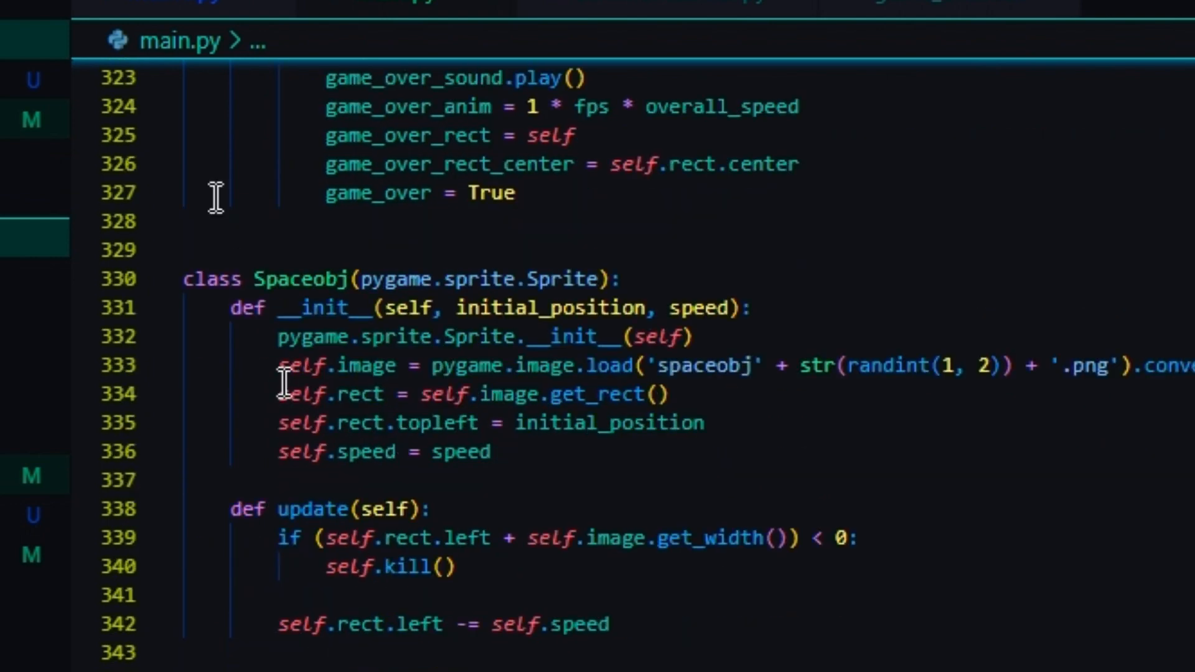
scroll(down, 3)
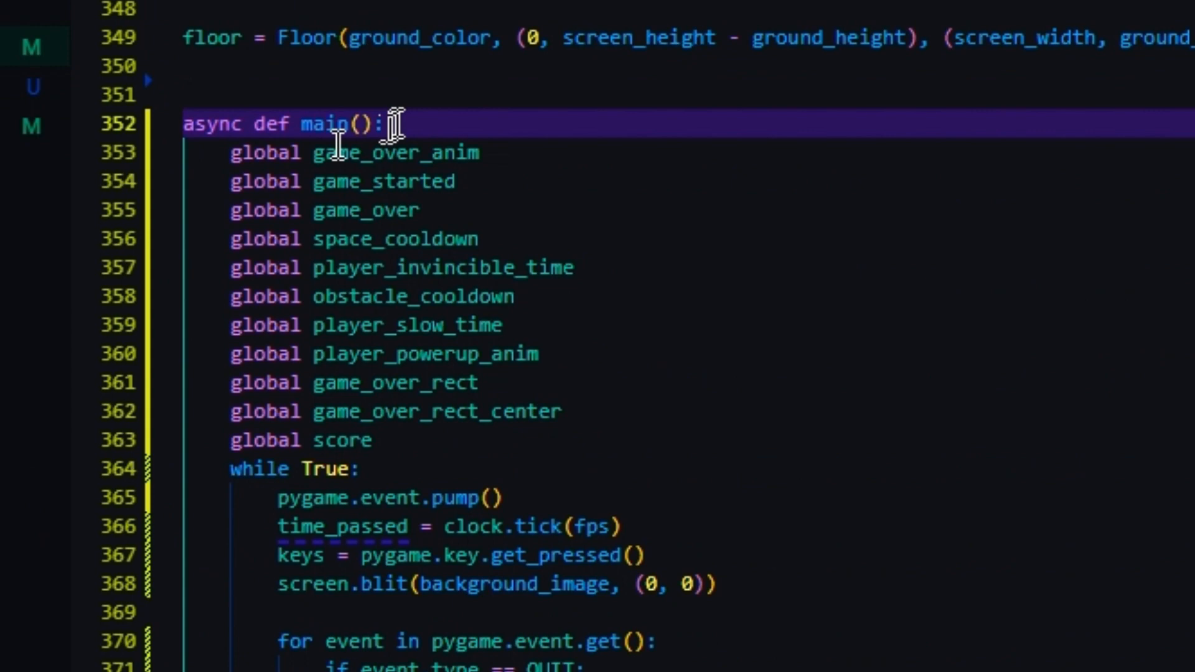
mouse_move(209, 125)
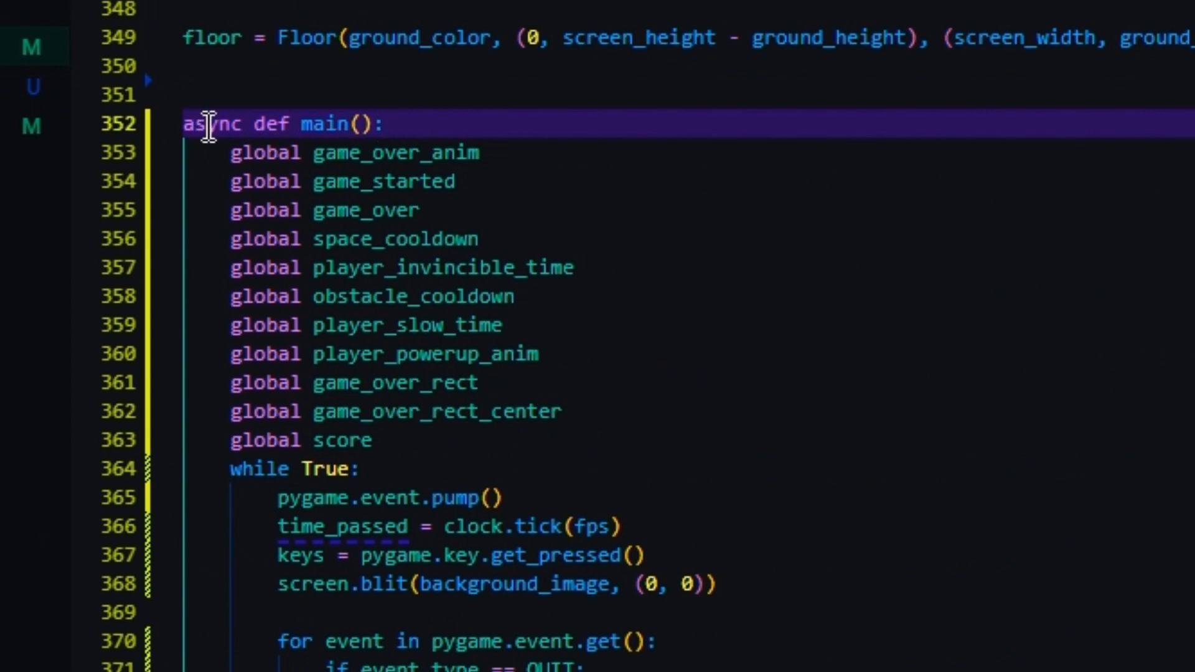
scroll(down, 3)
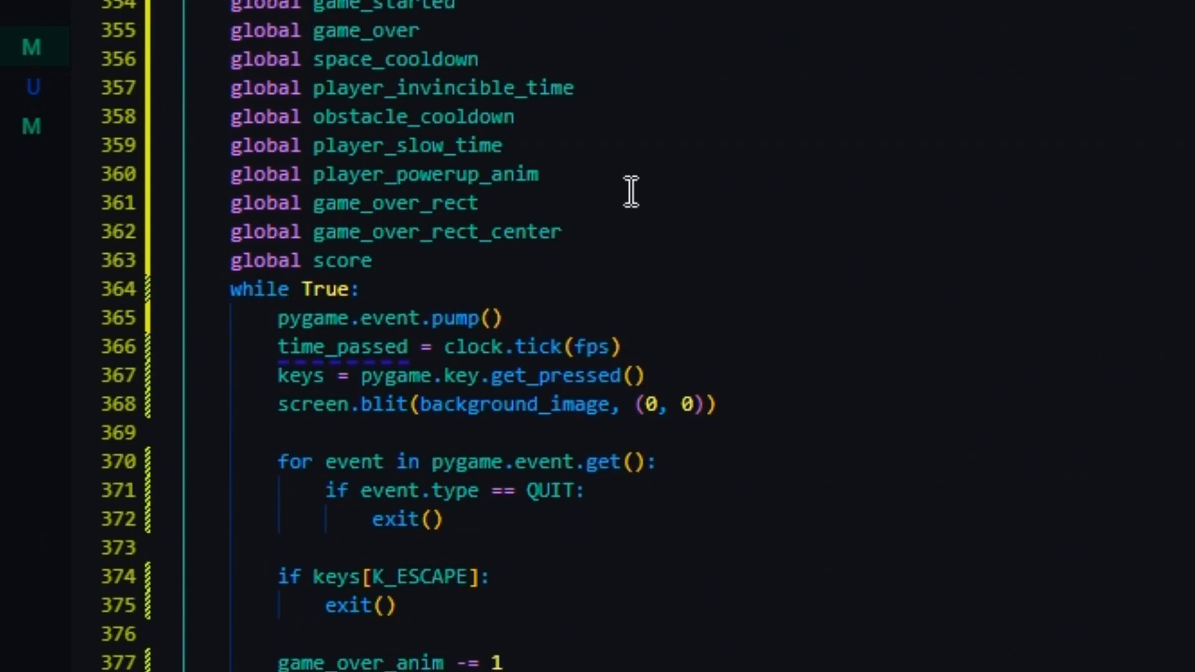
scroll(down, 3)
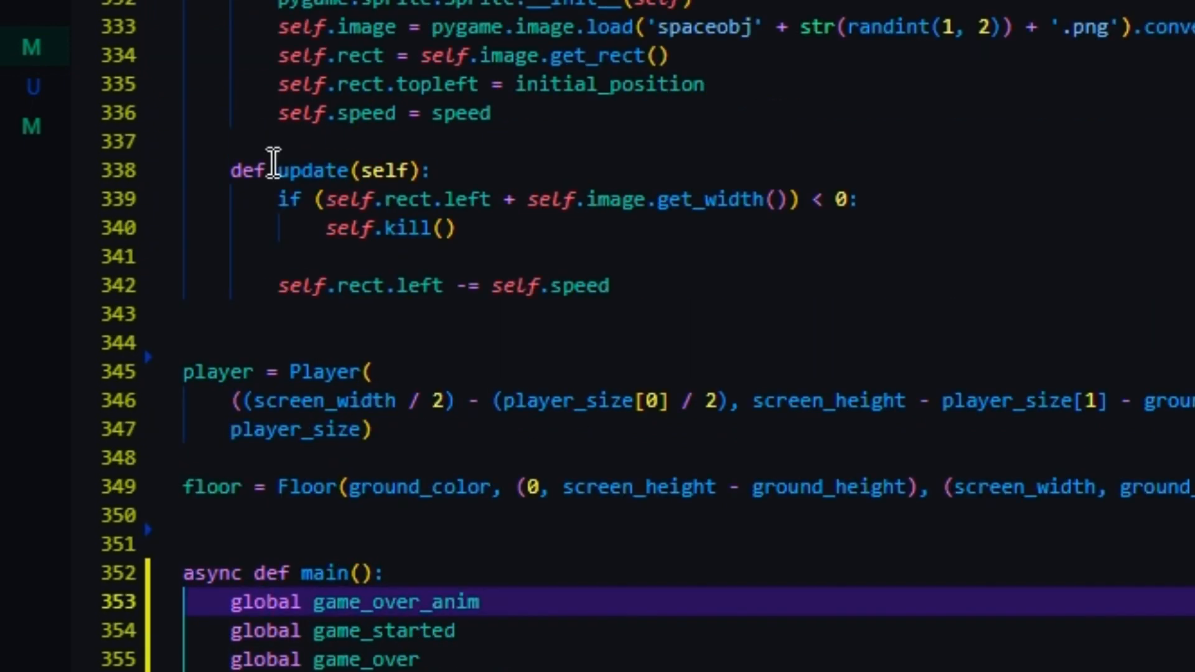
scroll(down, 3)
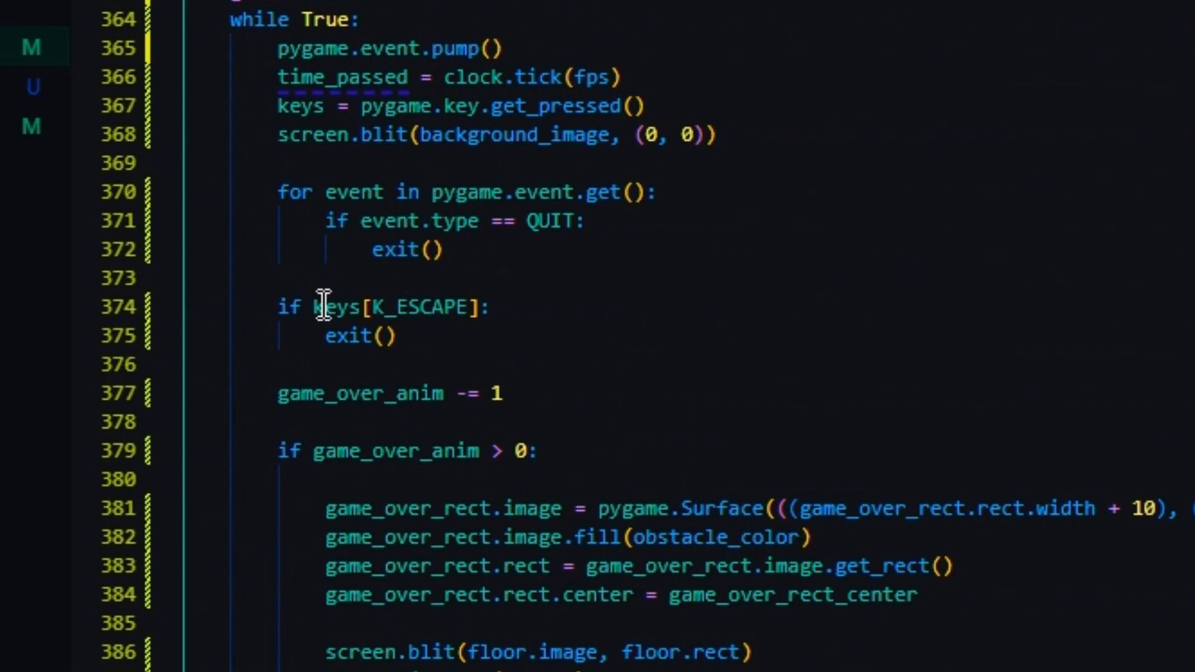
scroll(up, 3)
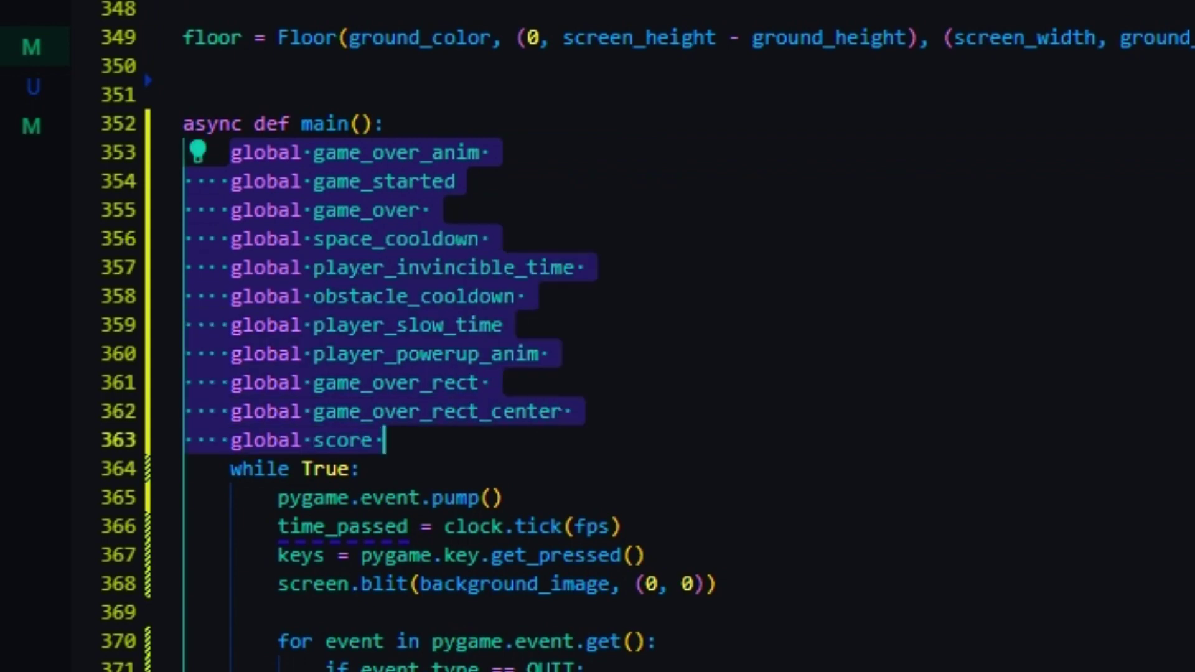
scroll(down, 3)
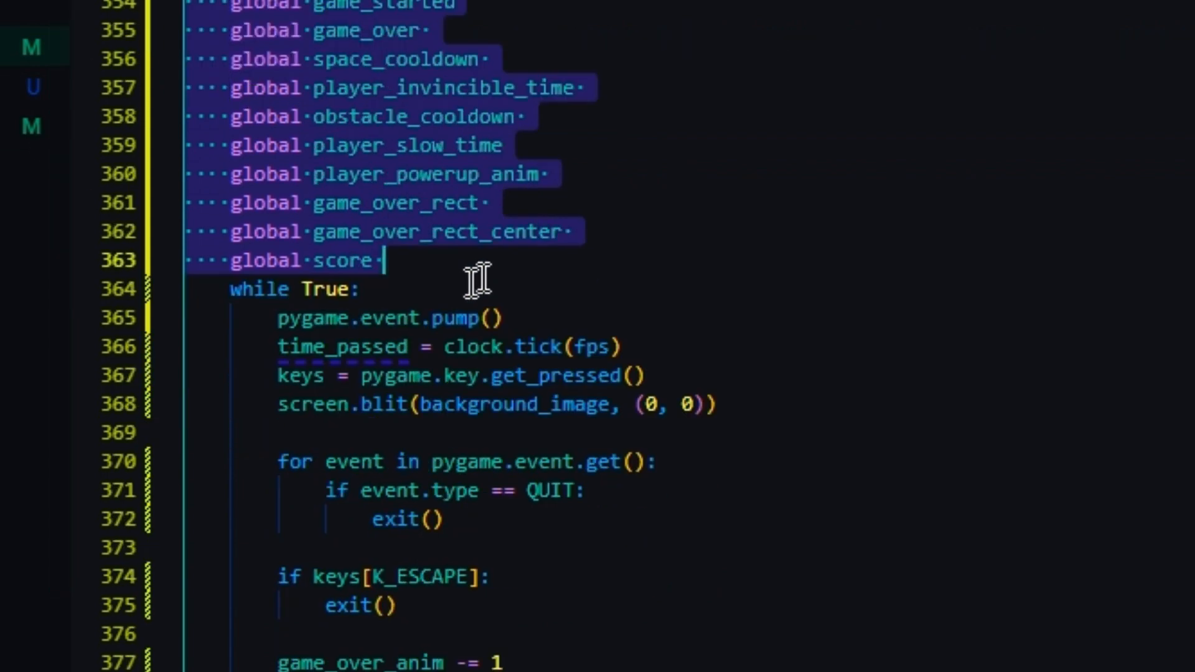
scroll(down, 3)
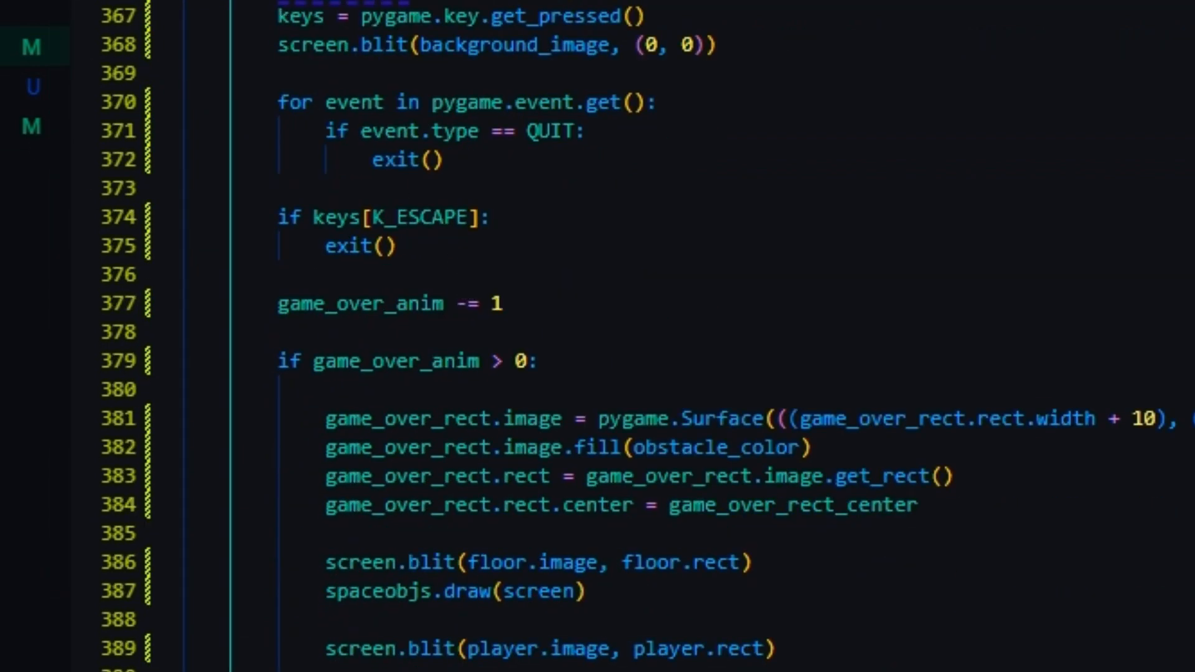
scroll(down, 3)
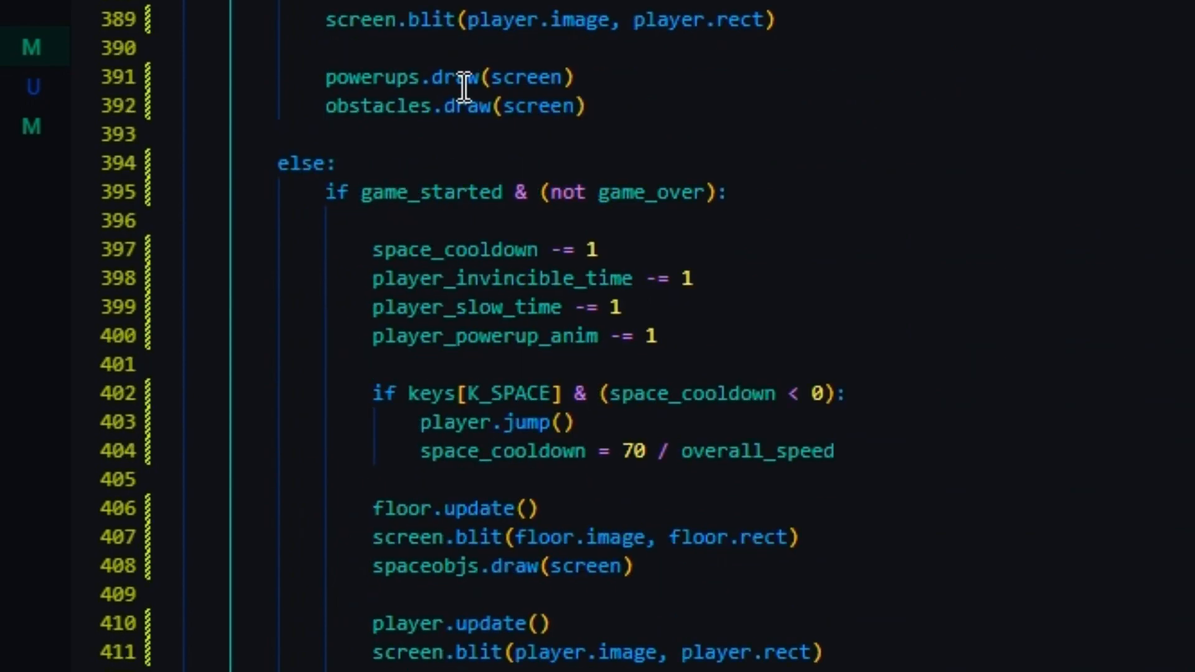
scroll(down, 3)
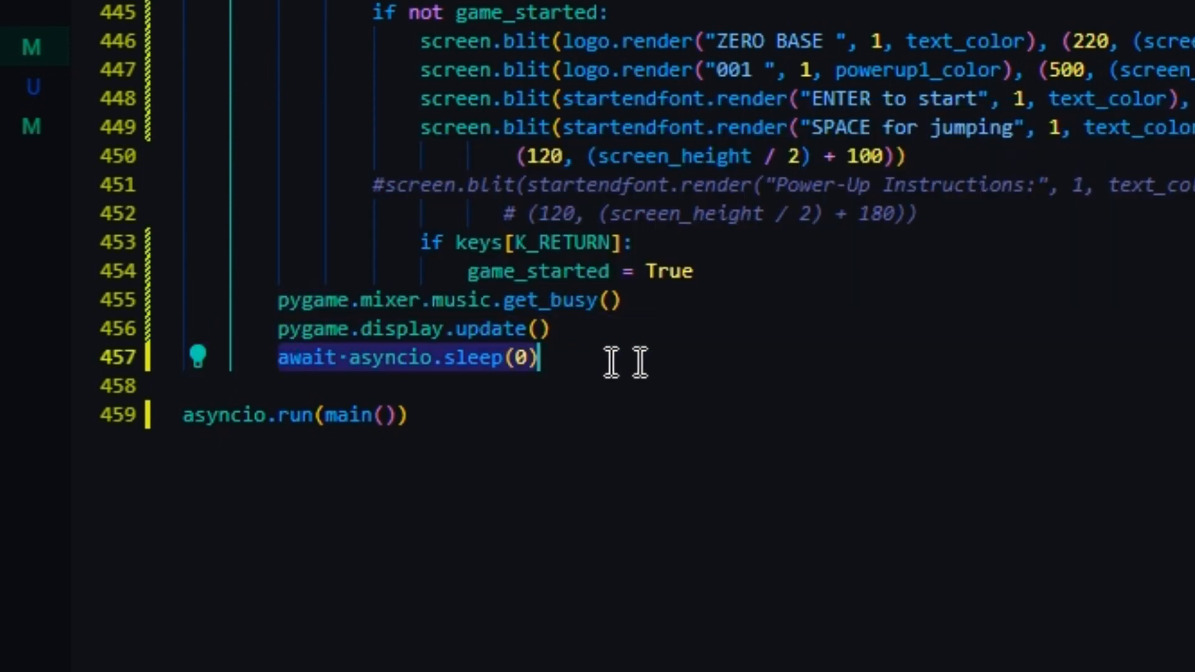
mouse_move(407, 364)
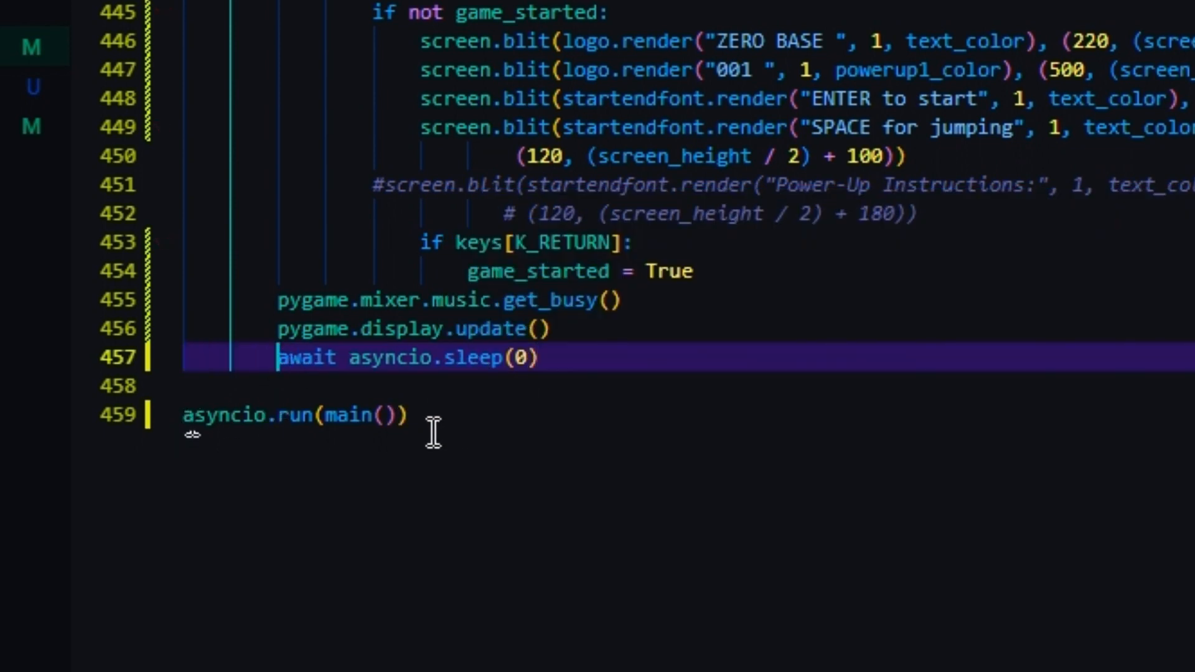
mouse_move(227, 415)
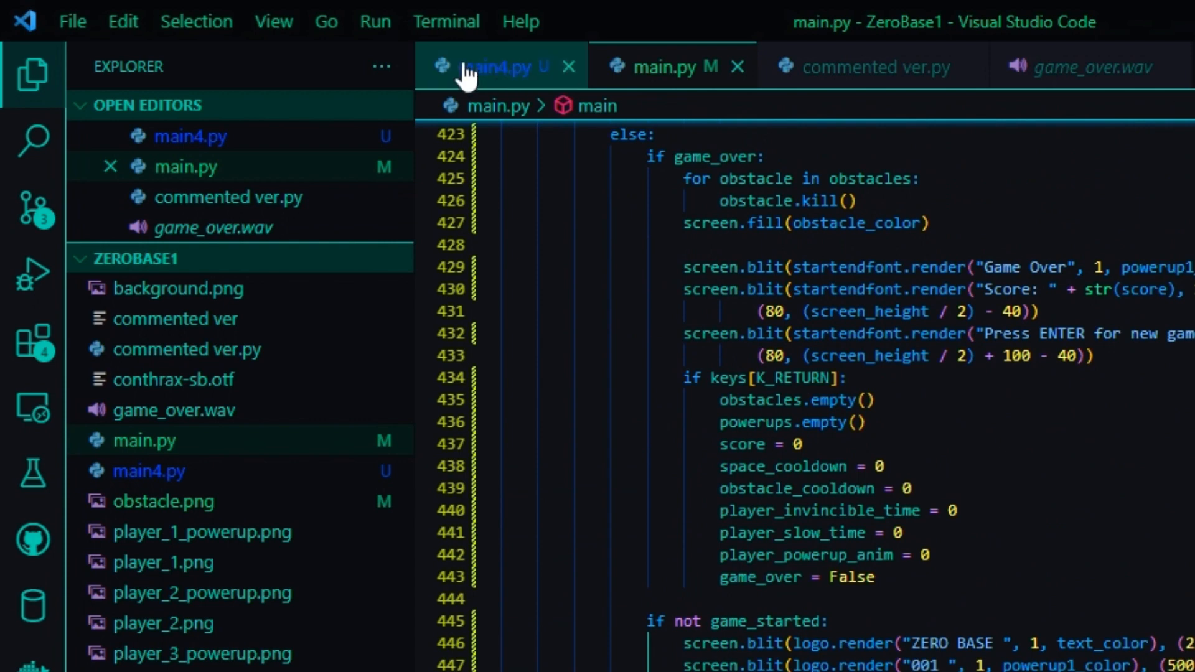
- In a new terminal, cd up to Desktop and run pygbag on ZeroBase1
click(447, 21)
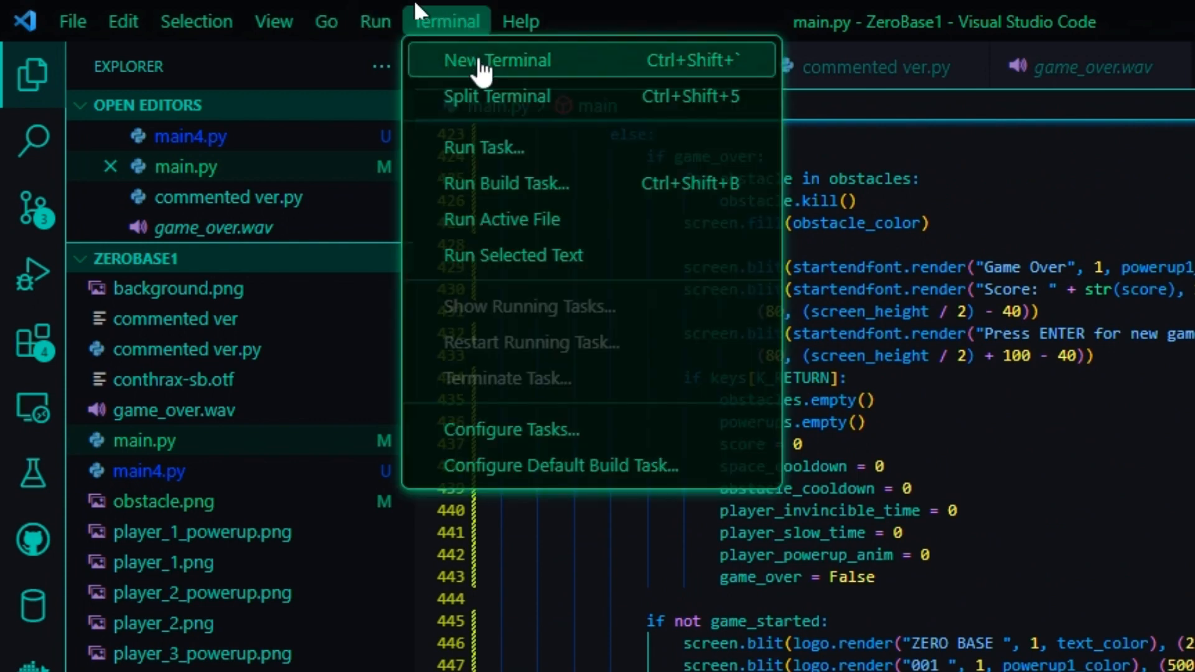
click(493, 60)
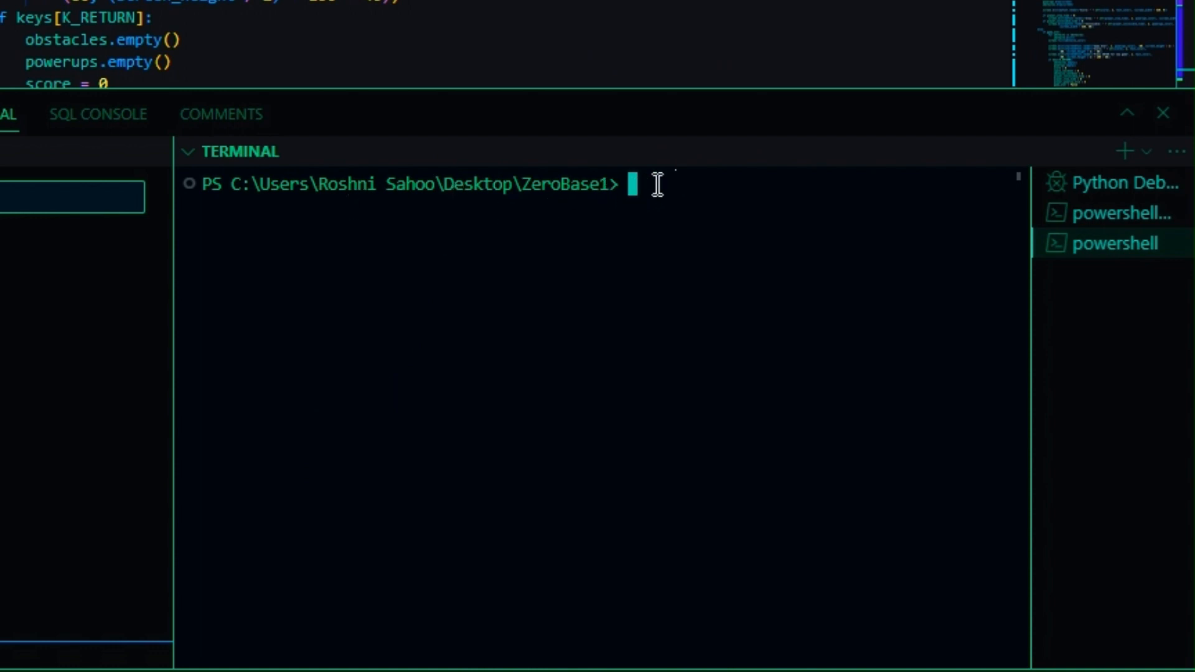
mouse_move(640, 185)
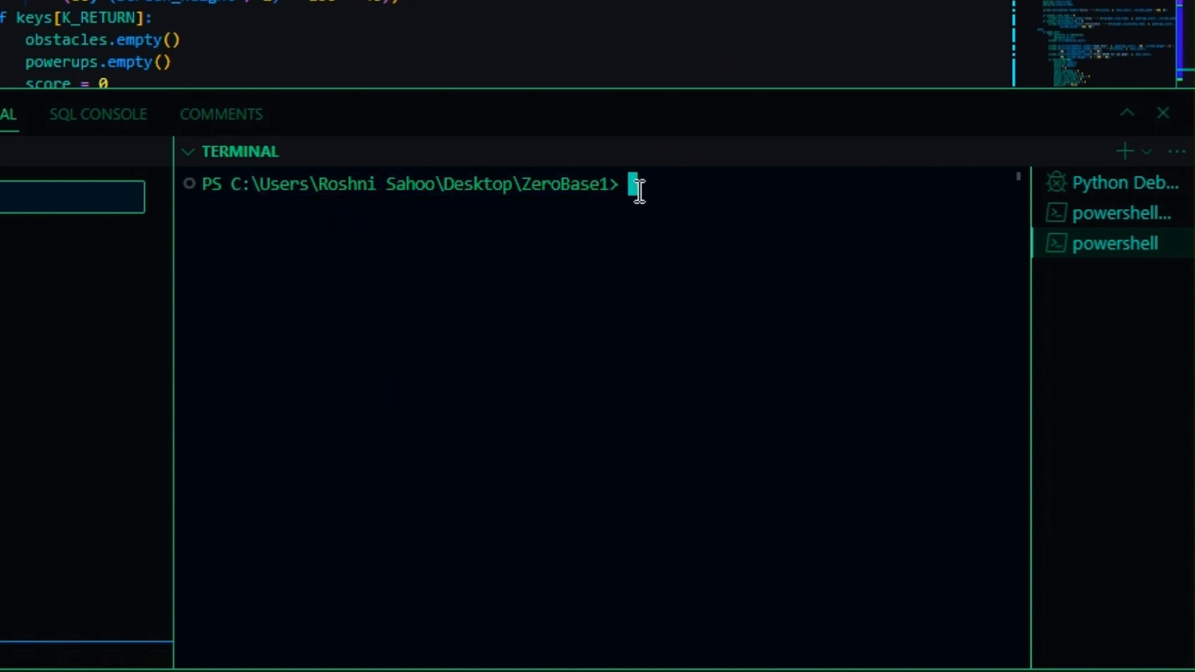
text(cd..)
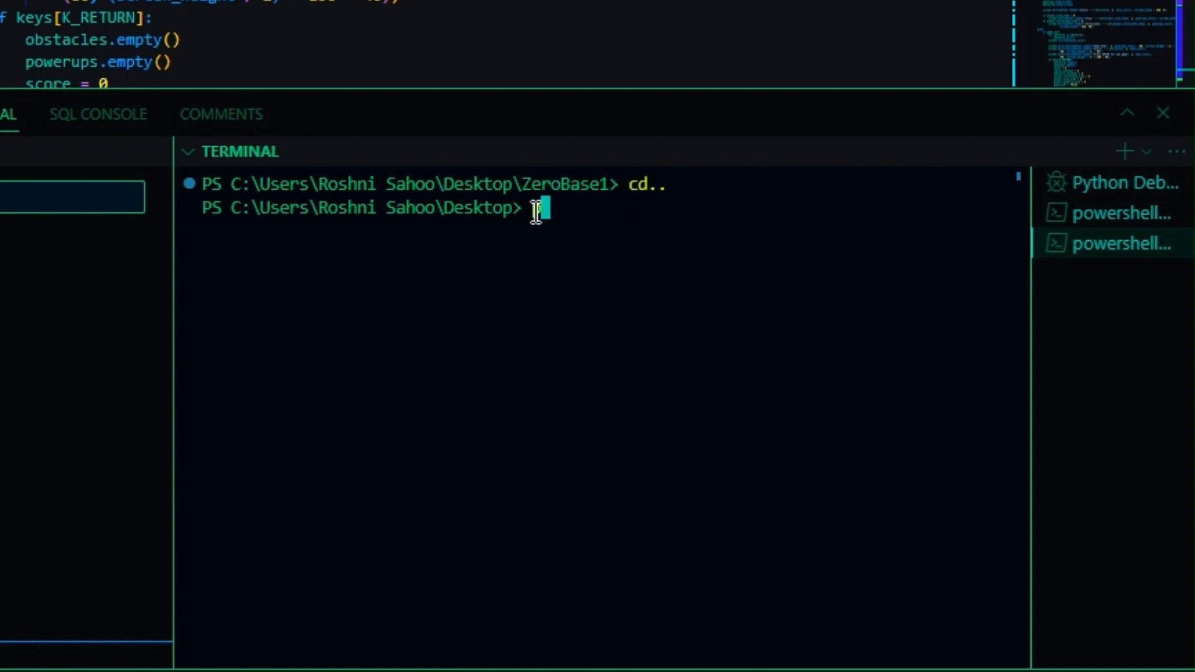
text(pyg)
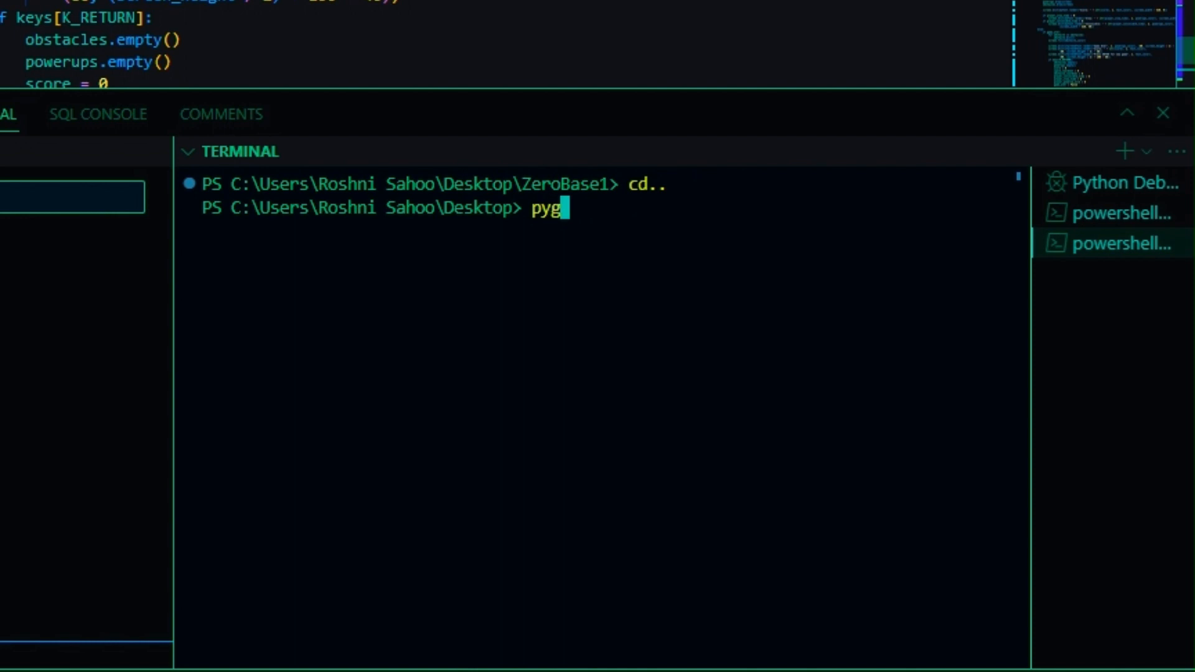
text(bag)
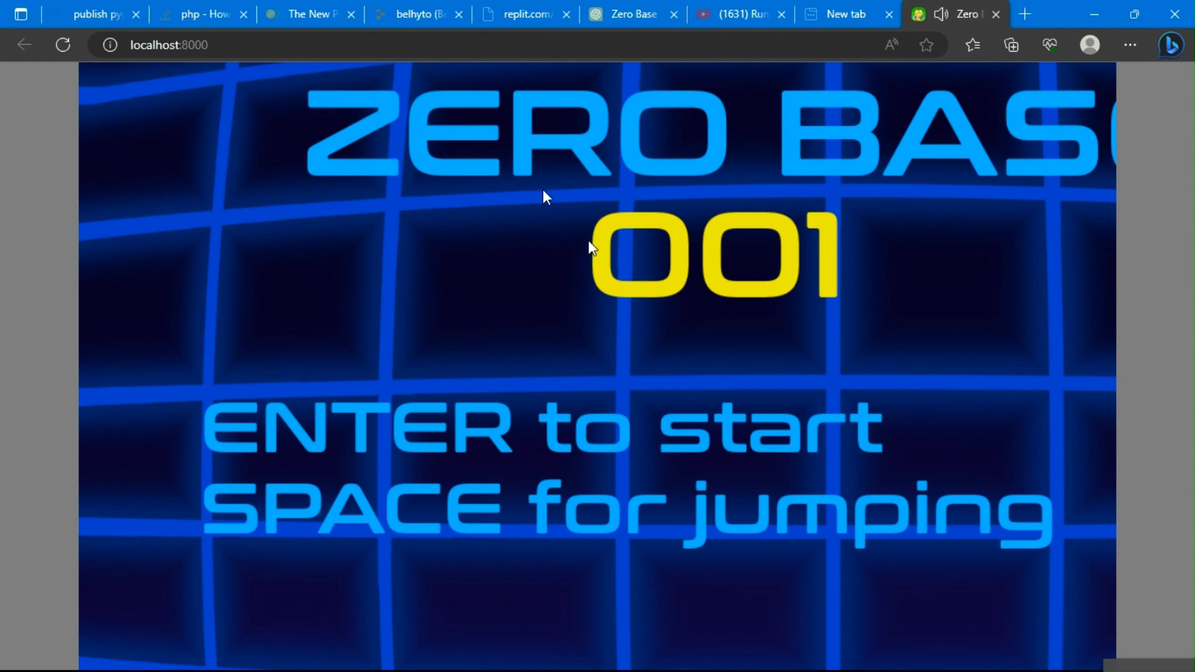
- Load the pygbag build at localhost:8000 in Edge to view the game
key(enter)
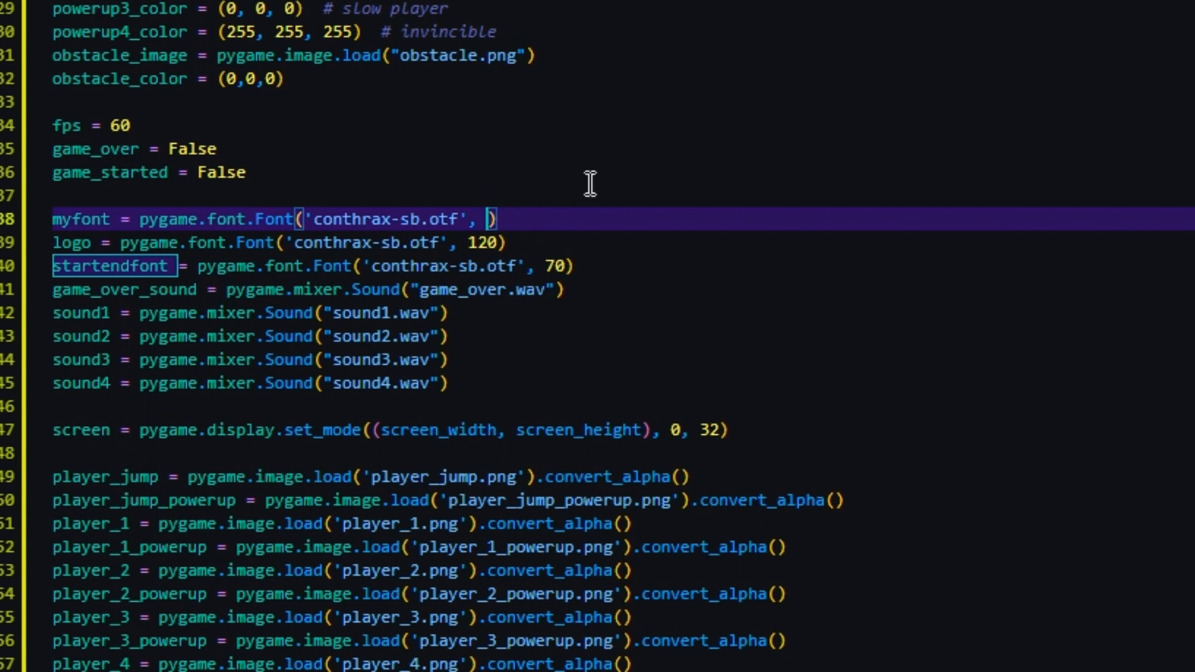
- Reduce the game's font sizes in main.py to 10, 100 and 50
text(10)
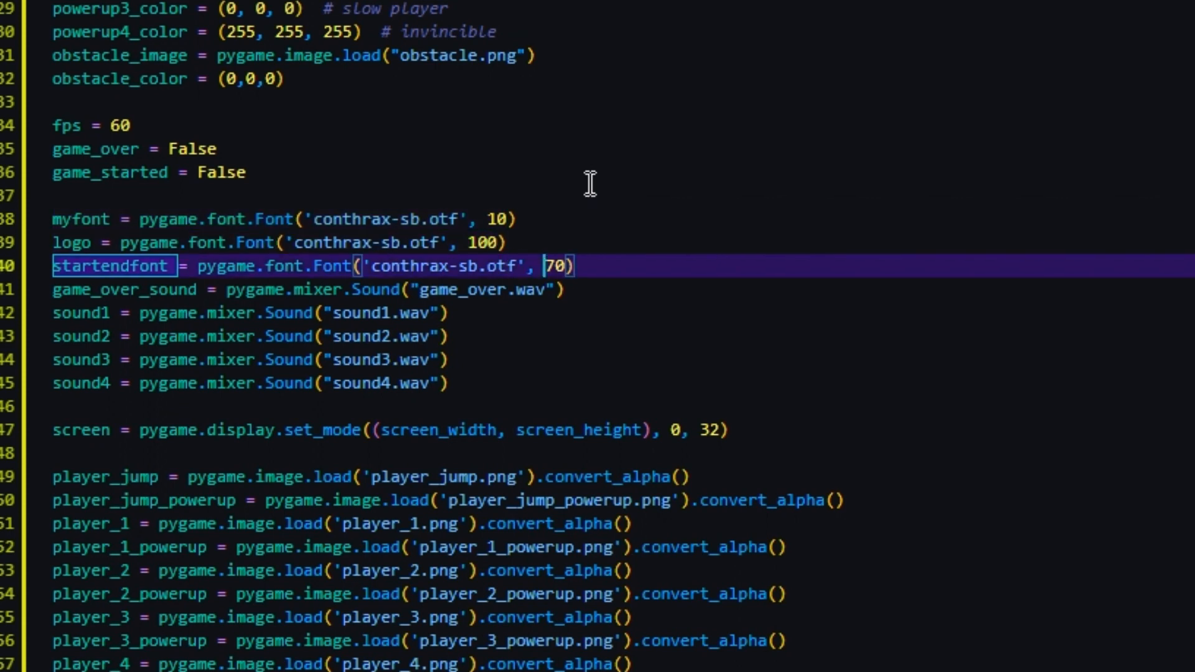
text(50)
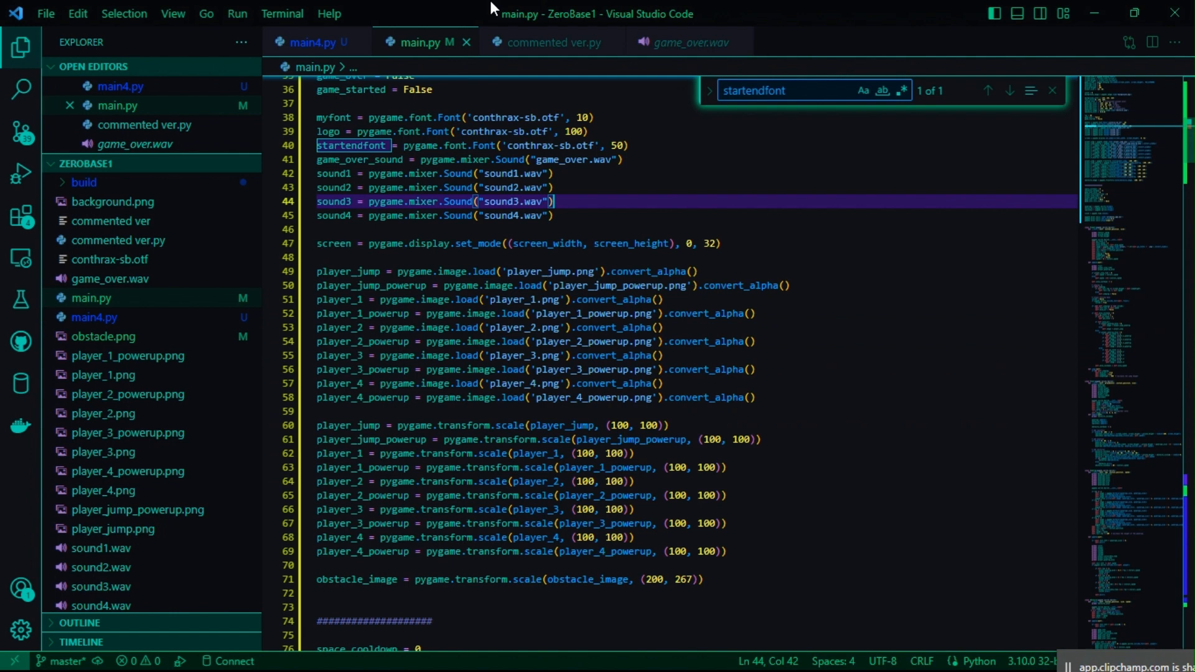
- Run pygbag again from a new terminal to rebuild the game
click(282, 13)
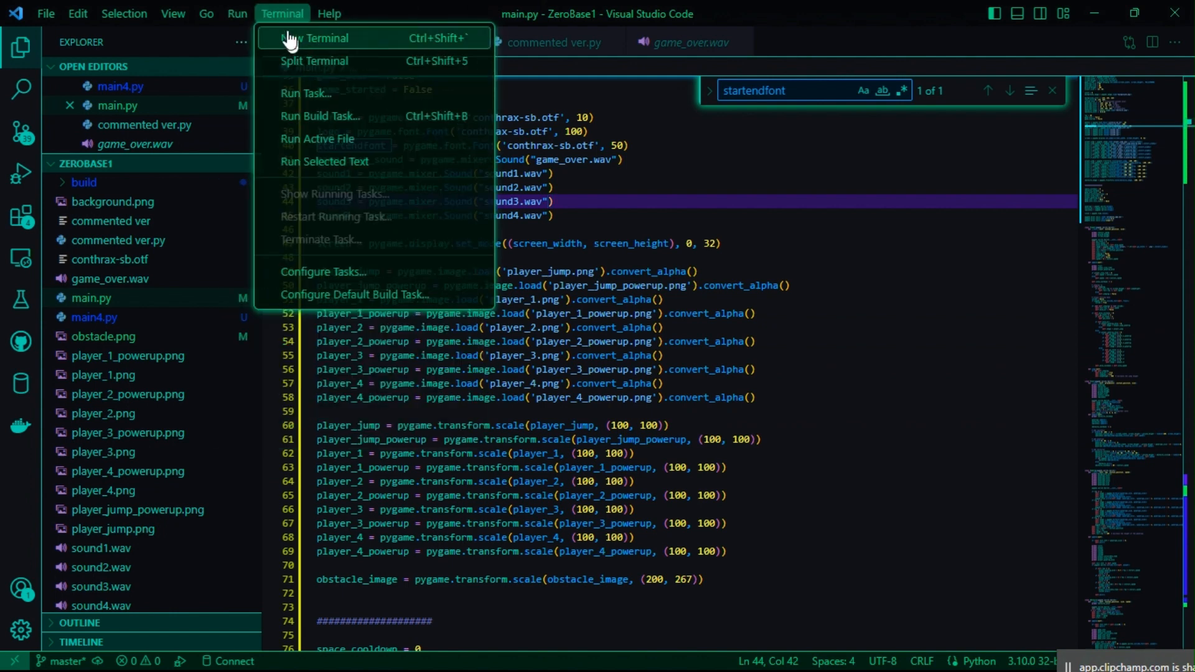
click(317, 37)
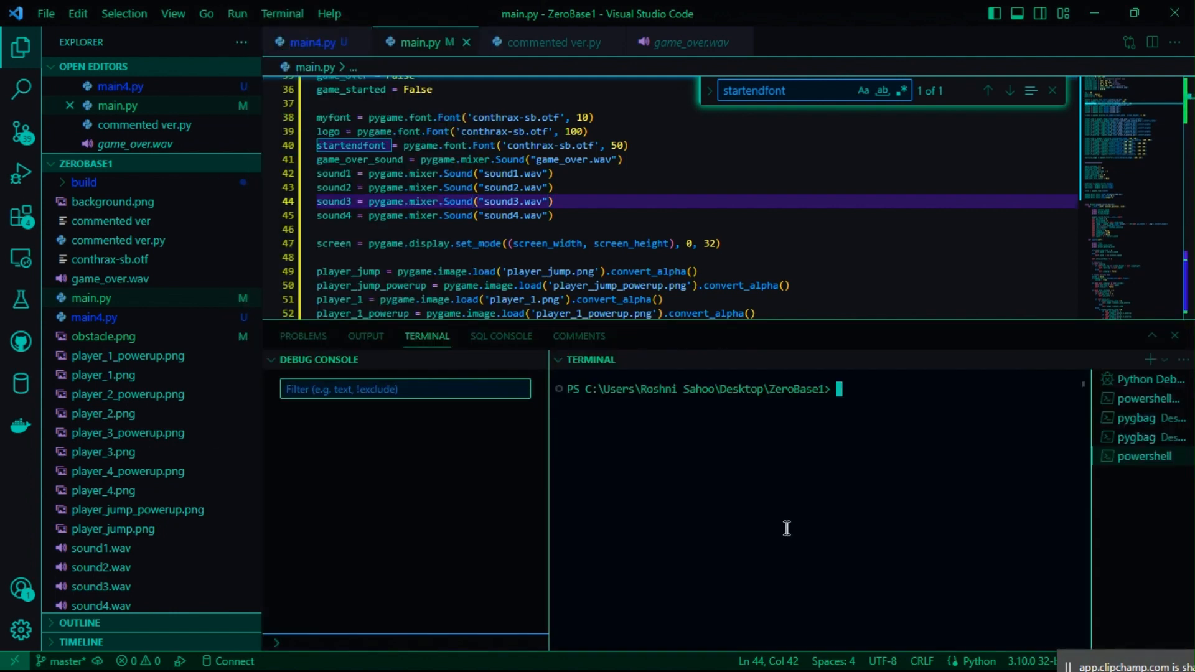
text(pygbag)
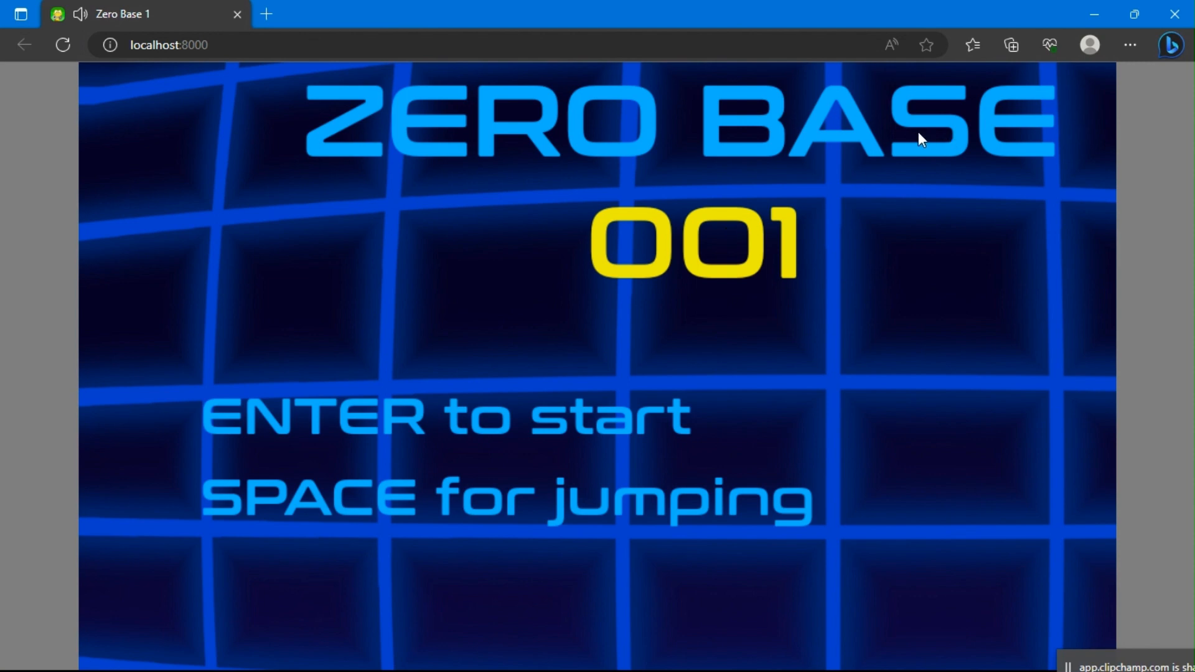
mouse_move(645, 142)
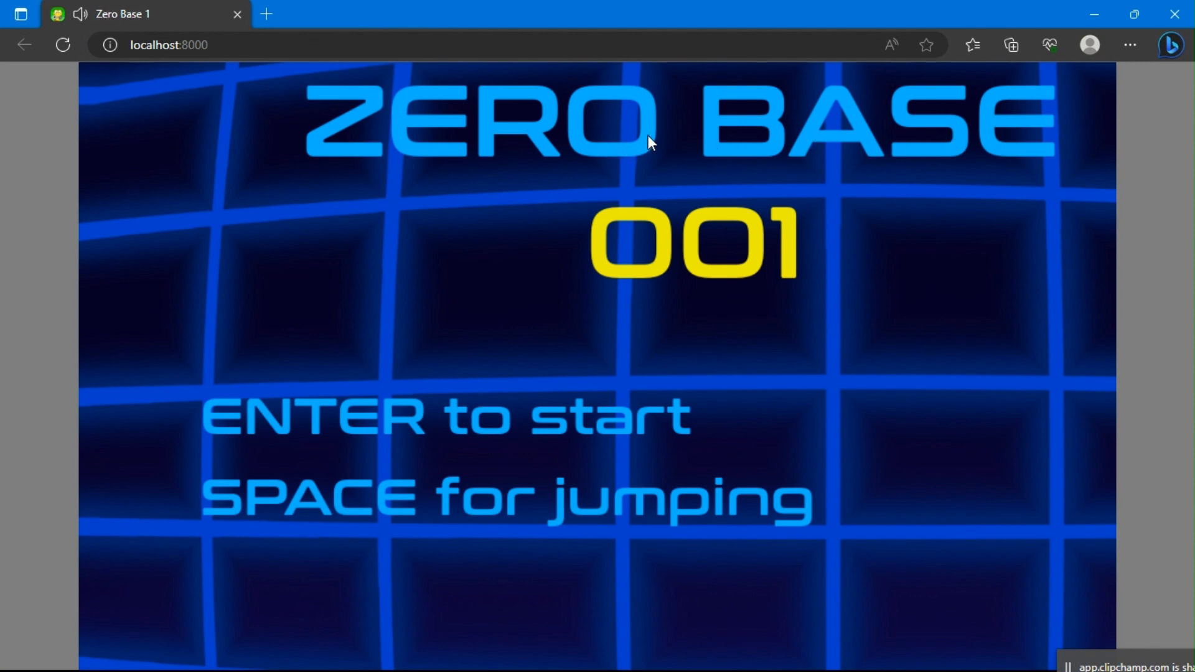
- Reload localhost:8000 to check the title screen with the smaller fonts
key(Enter)
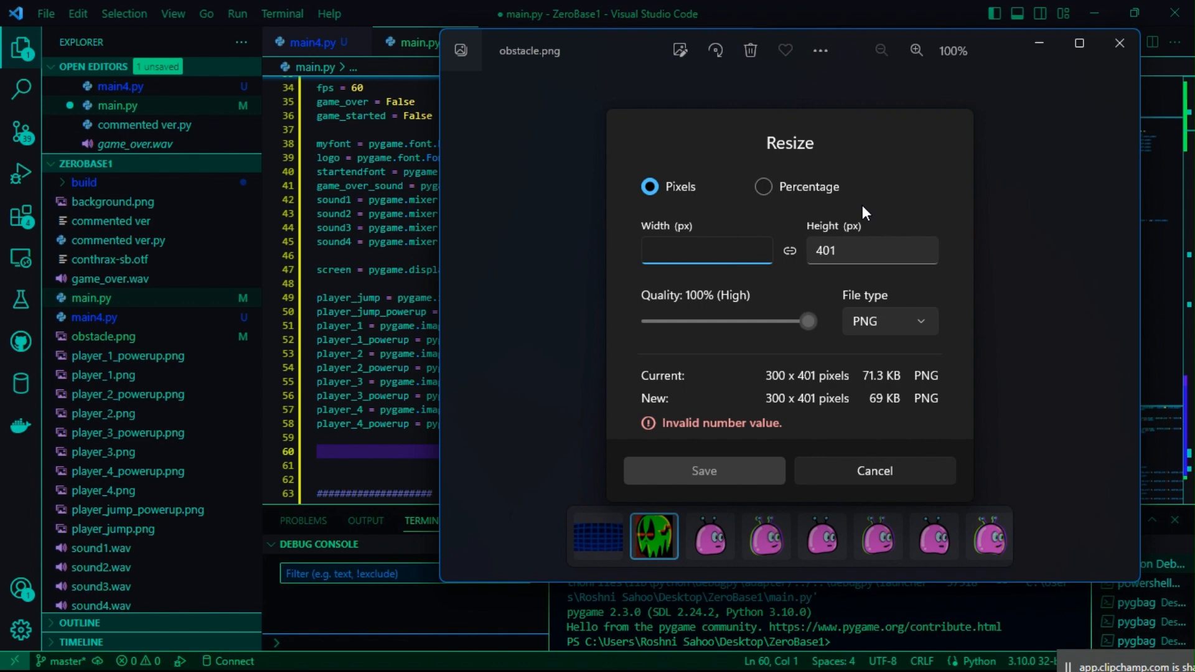
- Resize obstacle.png to 250 px wide (334 high) and save it
text(2)
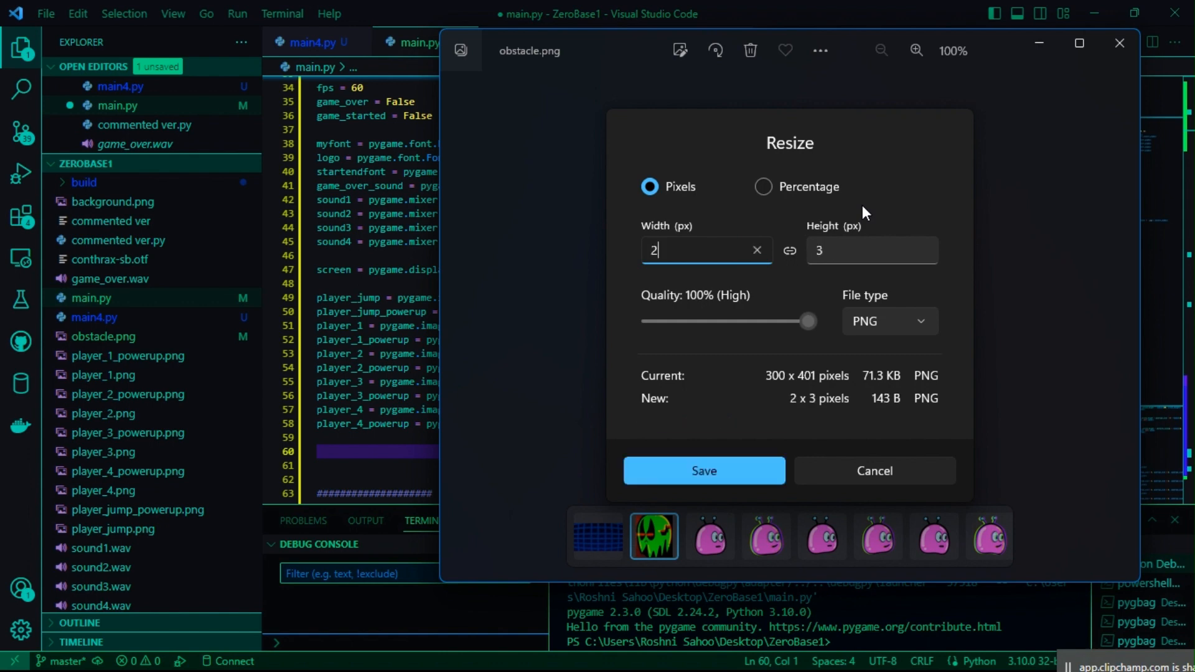
text(50)
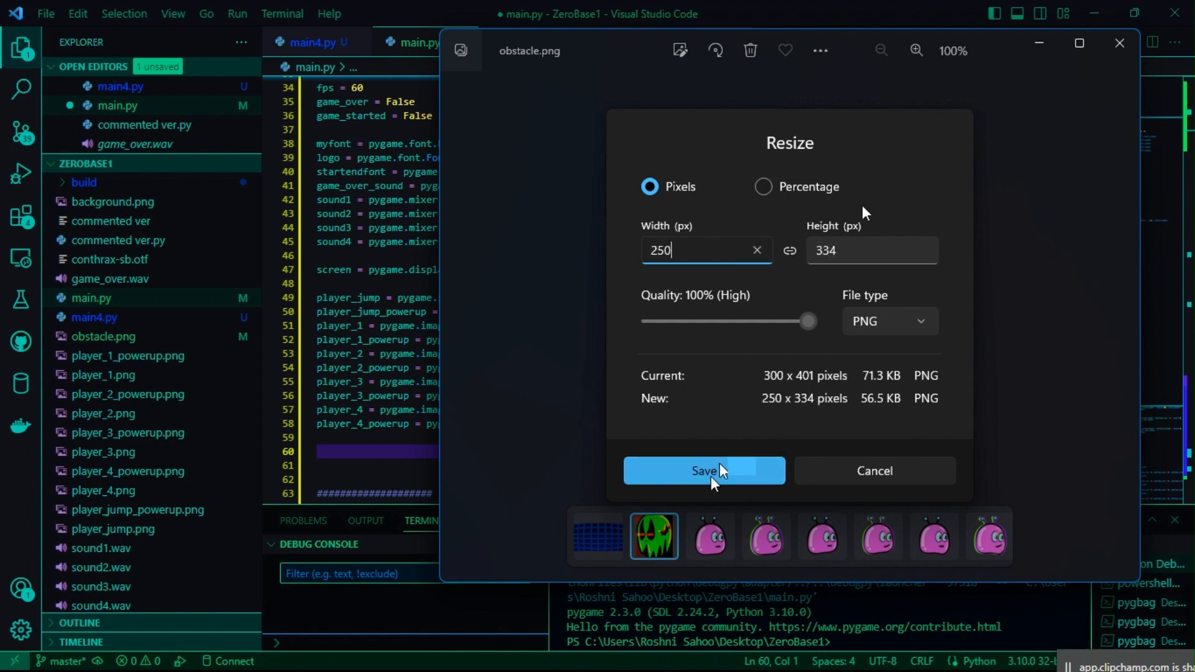
click(704, 470)
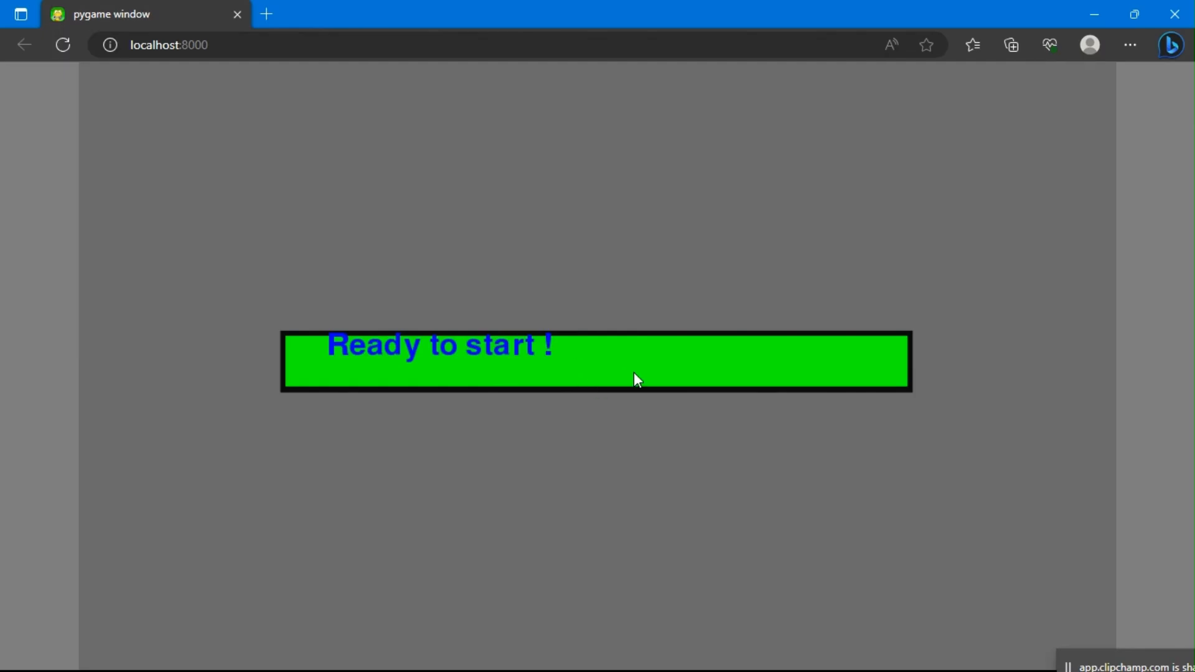
- Launch the pygbag build at localhost:8000 from its 'Ready to start !' bar
click(634, 378)
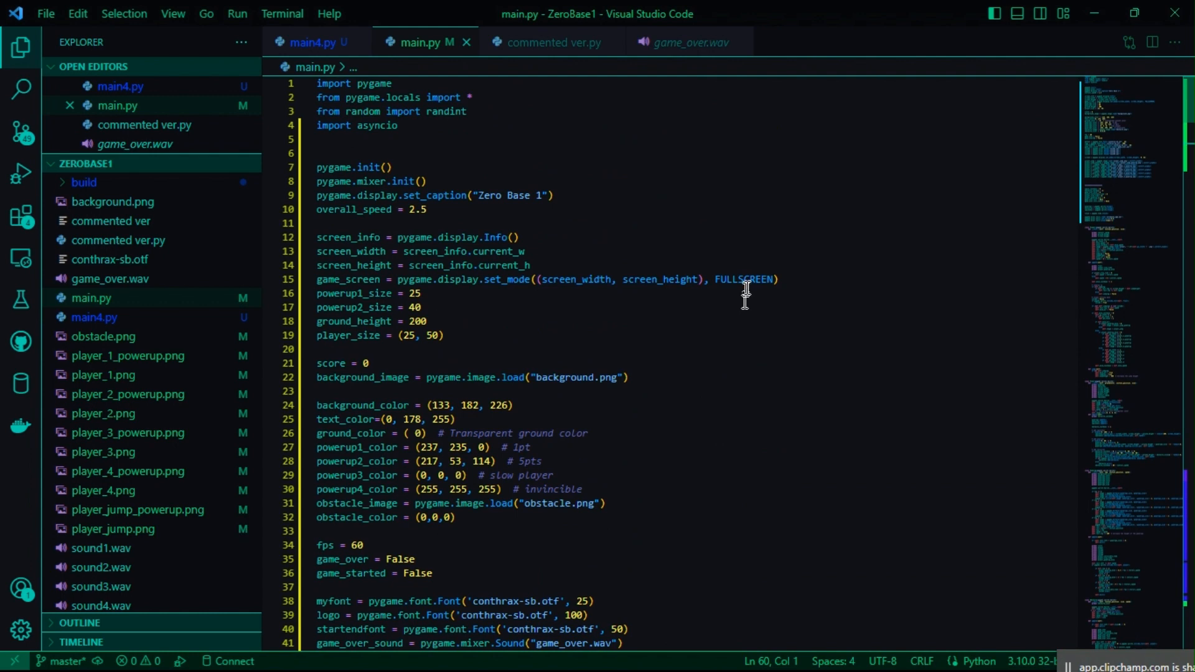
mouse_move(499, 251)
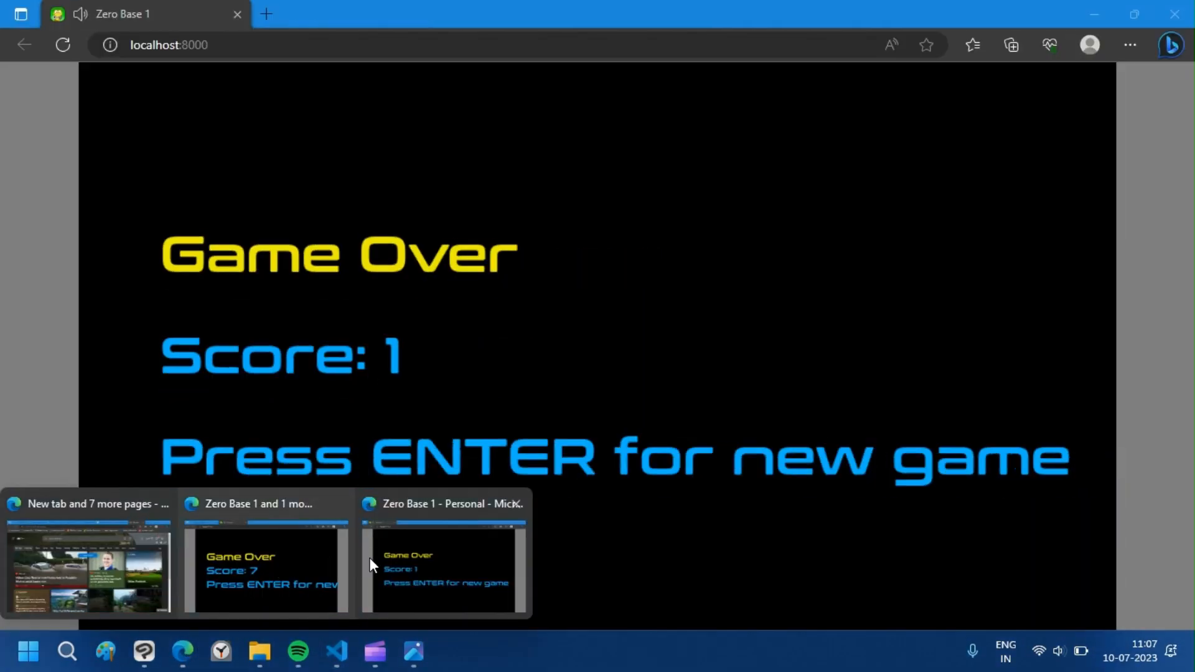
mouse_move(1132, 615)
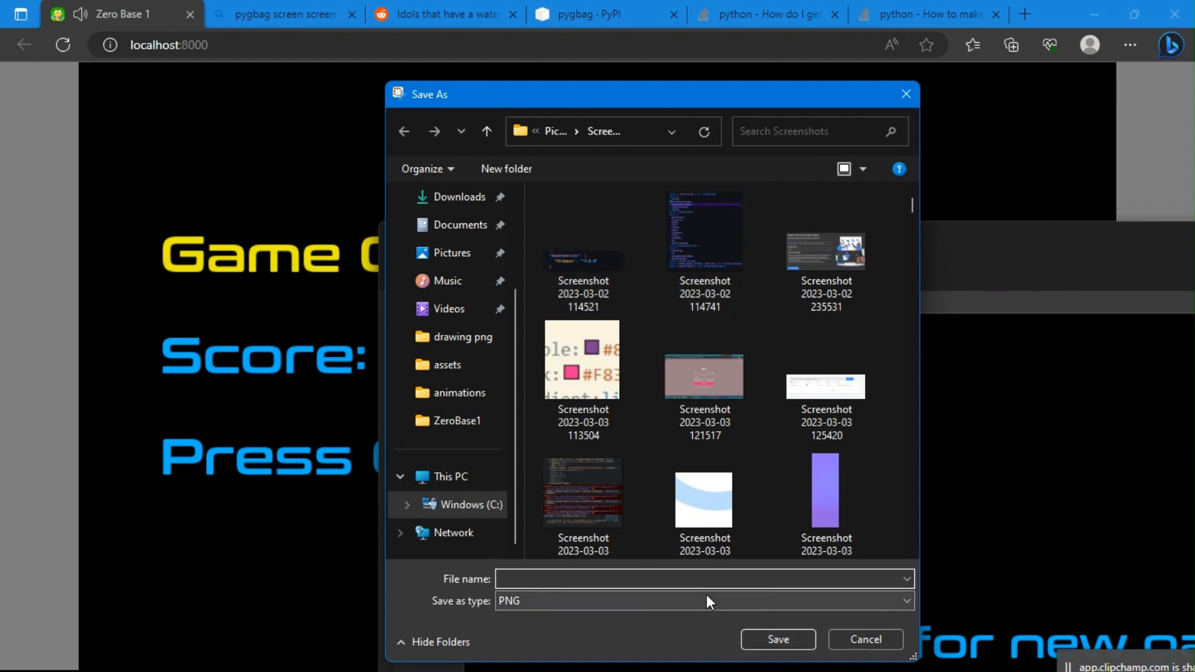
- Save the game screenshot as pygbagss, find it in Start search, and reload localhost:8000
text(pygbag)
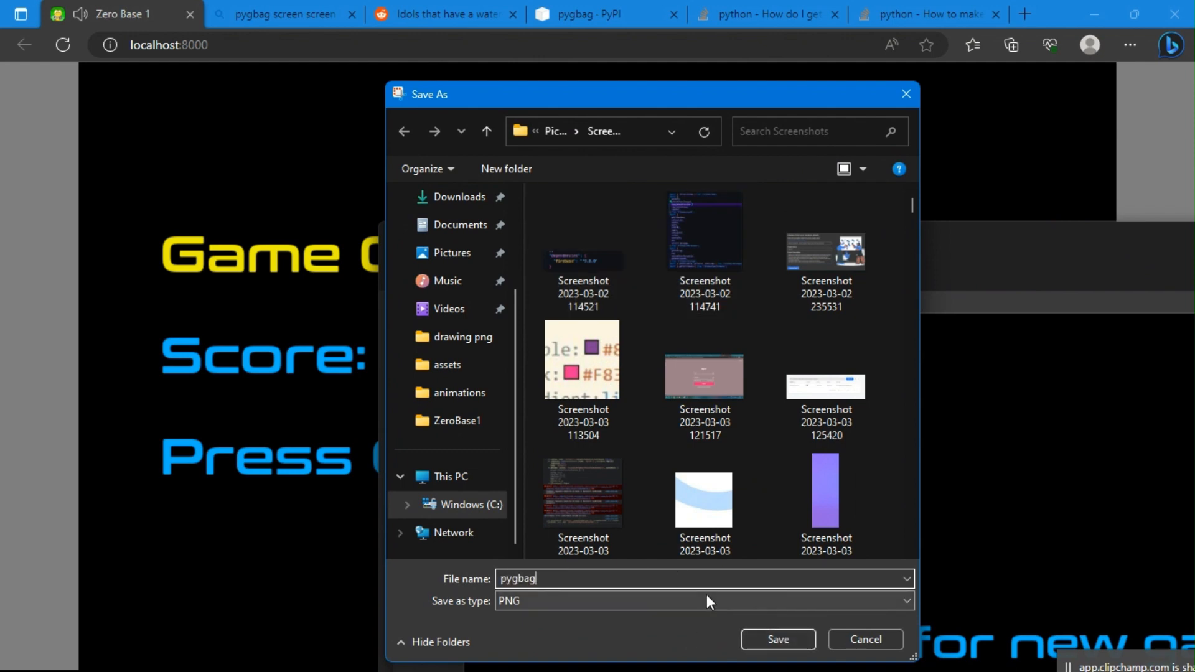
click(24, 648)
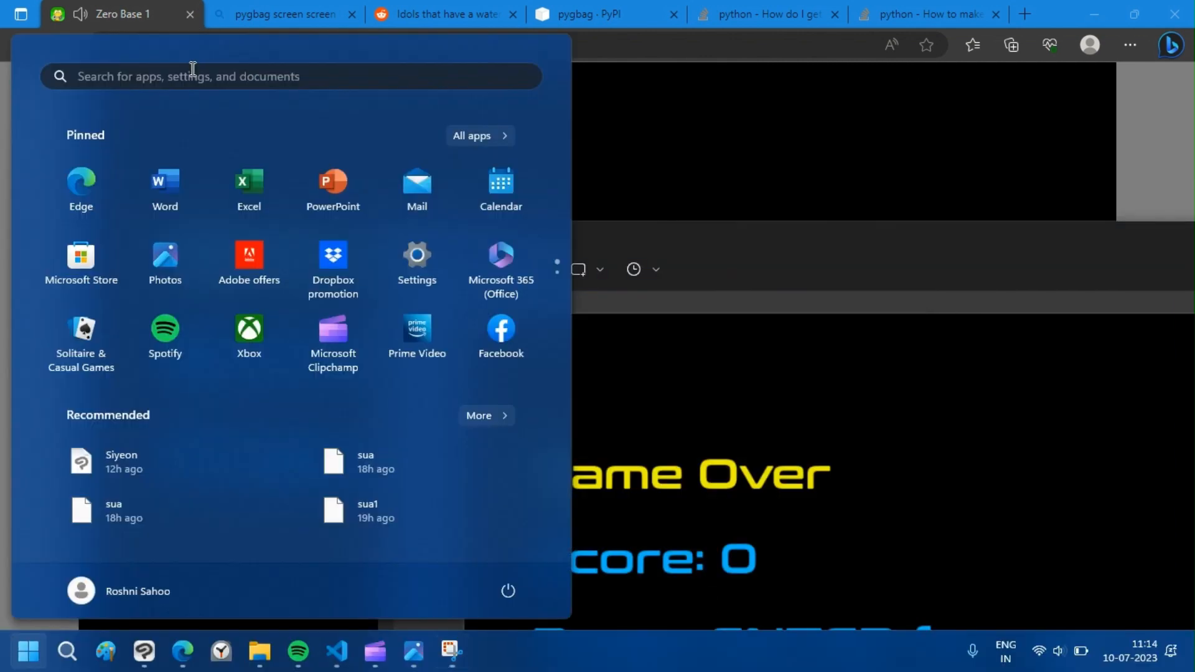
text(pygbagss)
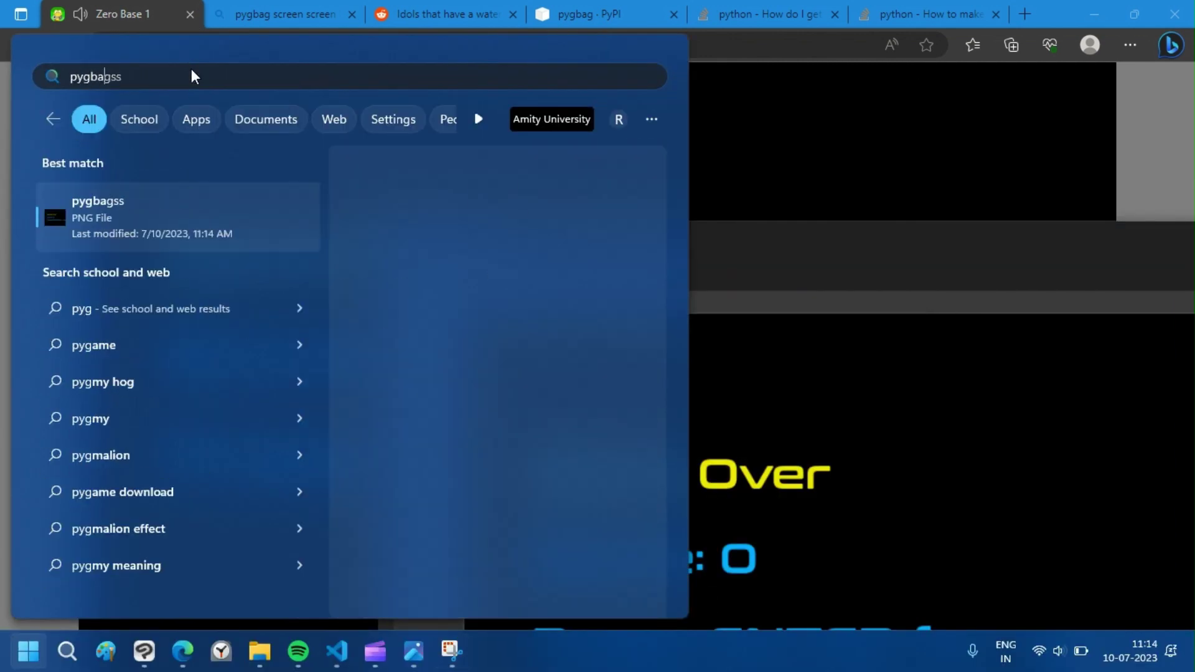
key(Backspace)
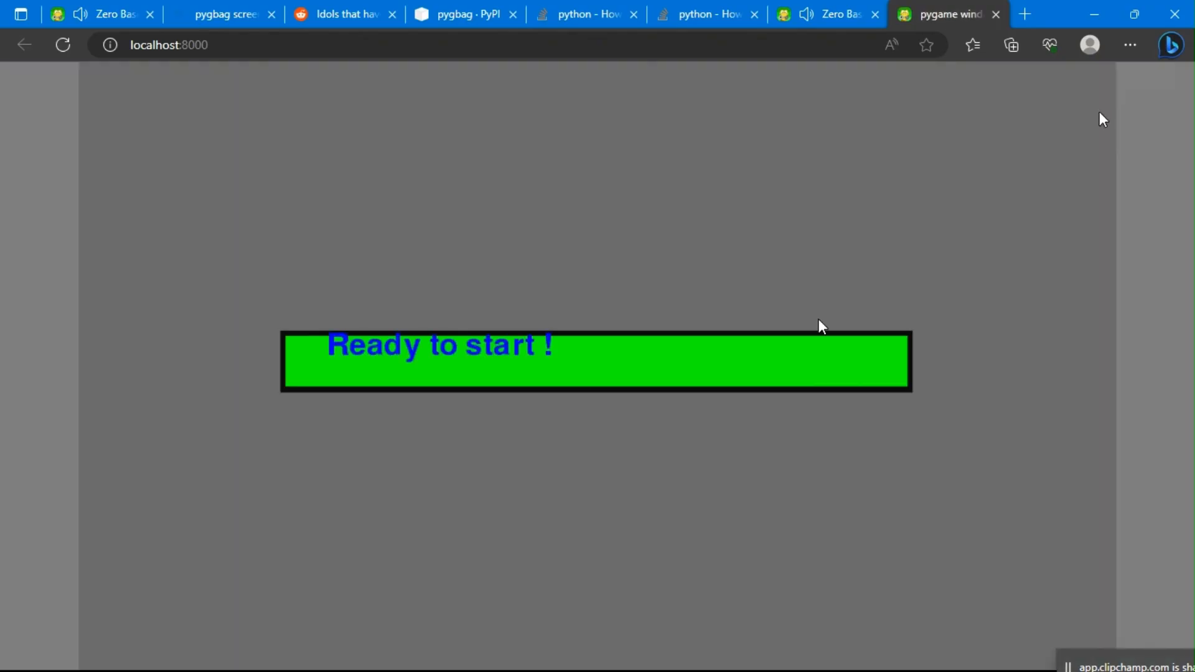
mouse_move(393, 570)
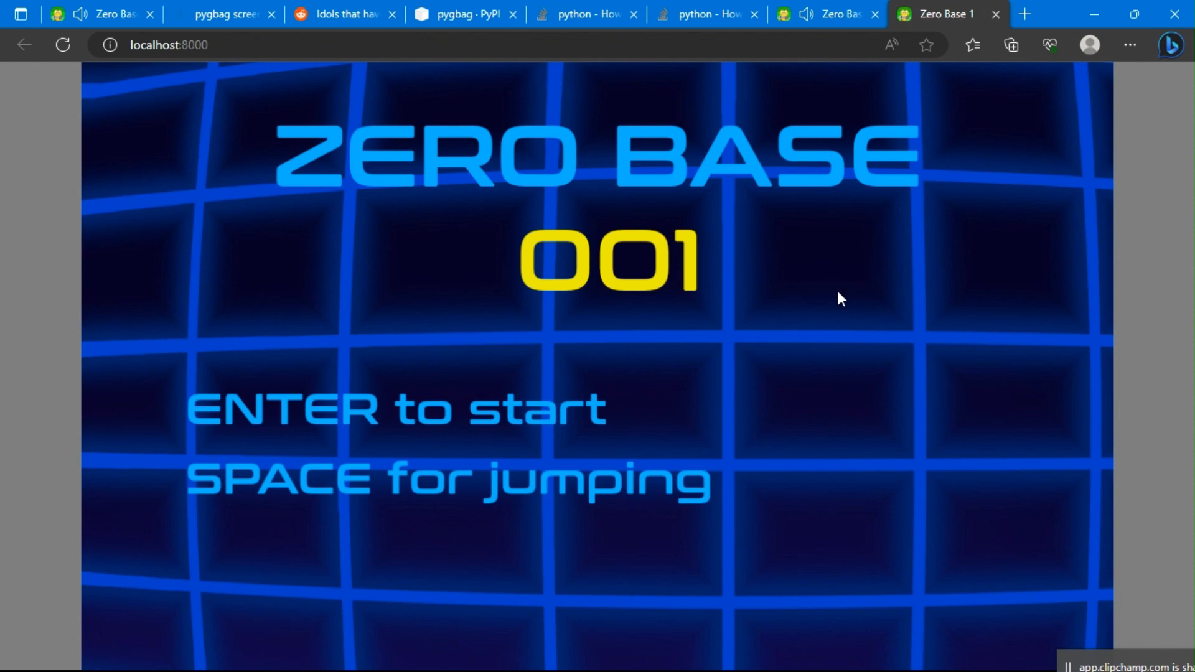
key(enter)
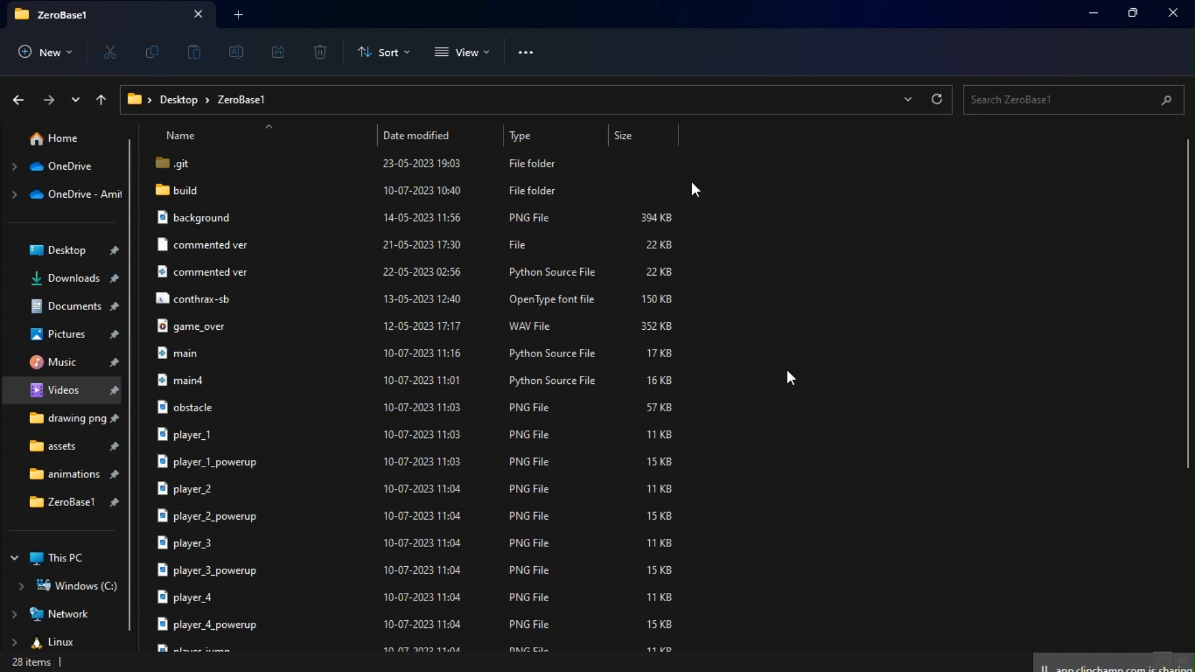
- Browse ZeroBase1 into build/web, checking its favicon, index and zerobase1.apk output
click(202, 218)
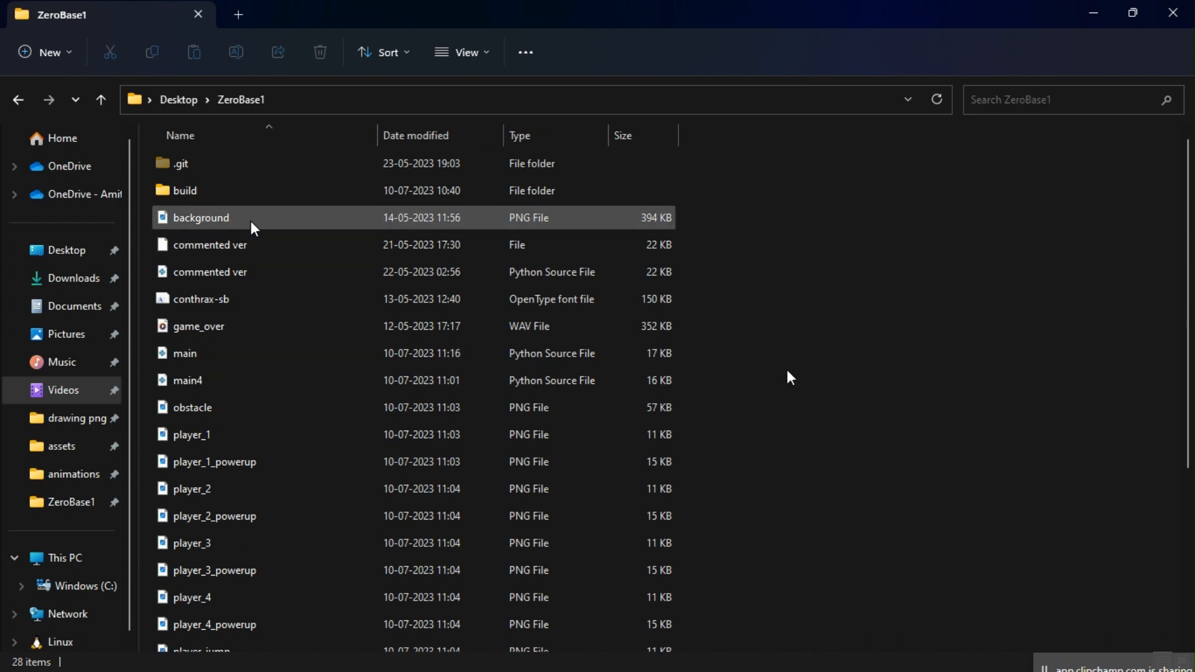
click(209, 244)
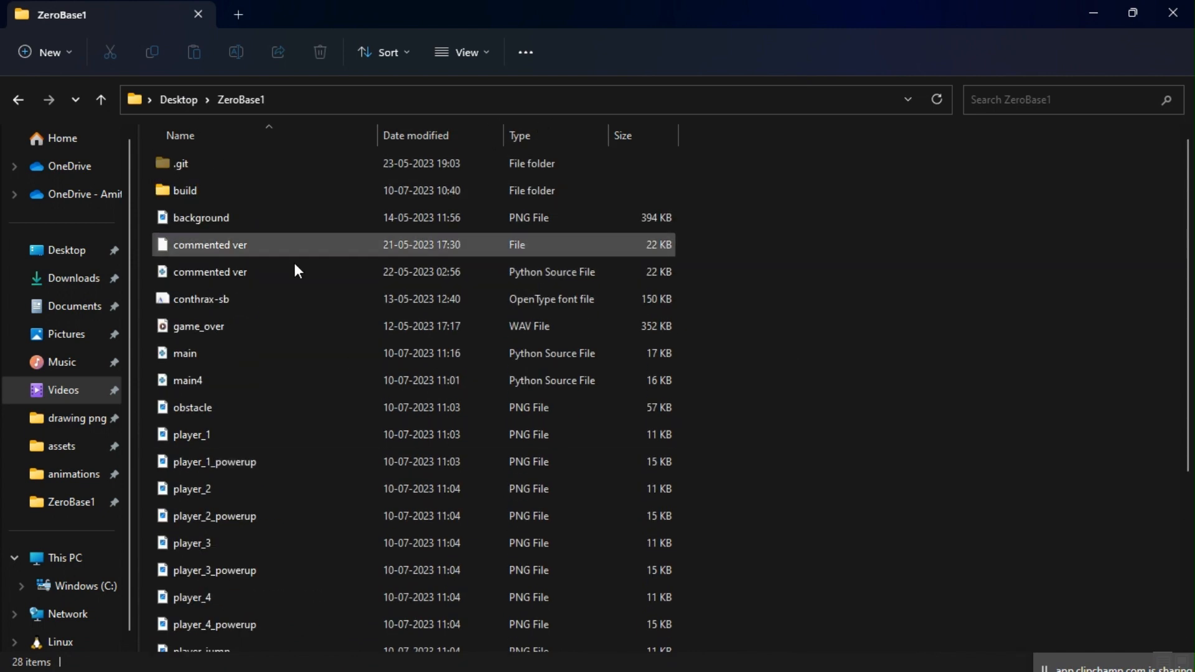
click(185, 191)
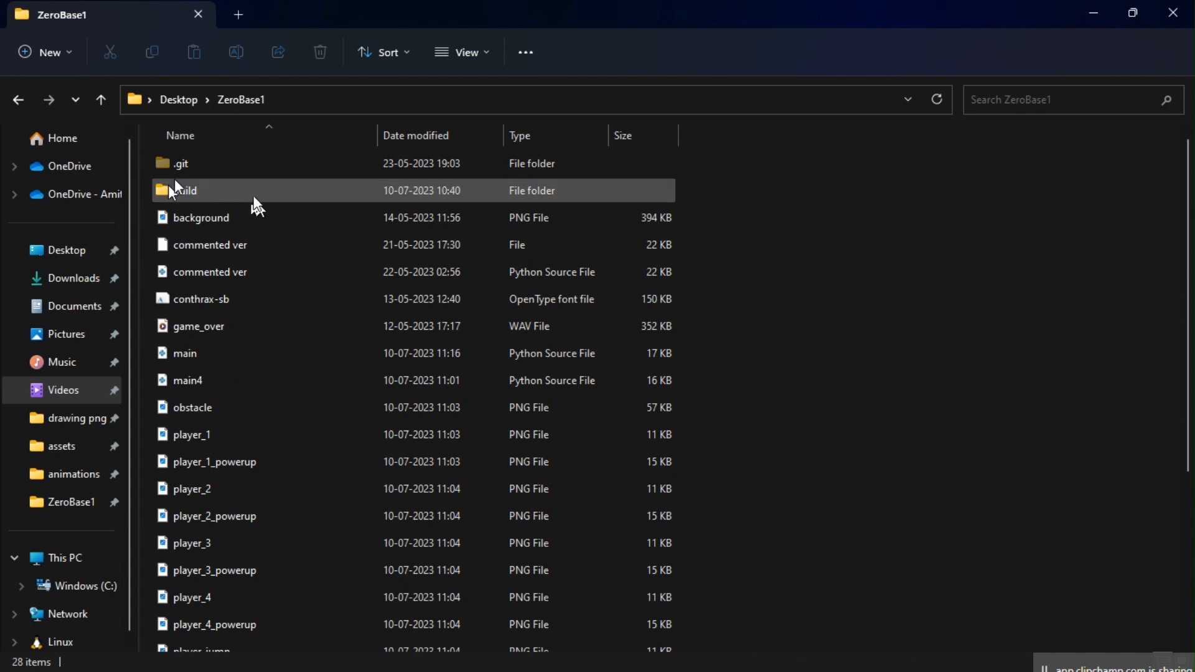
double_click(186, 190)
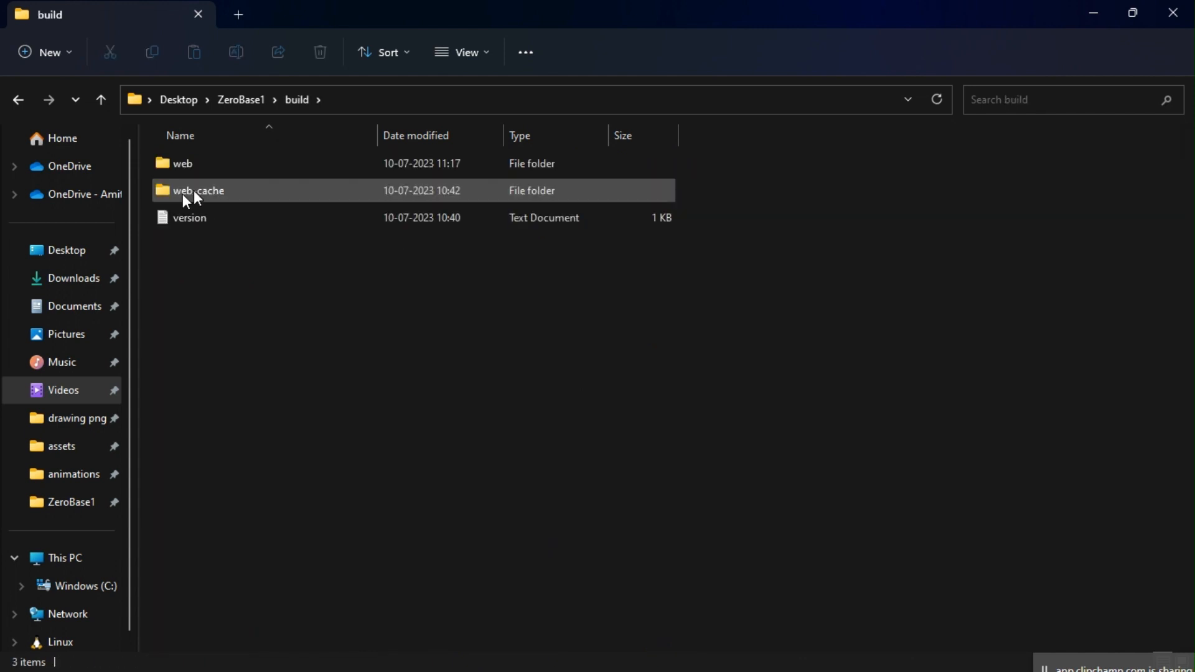
double_click(181, 163)
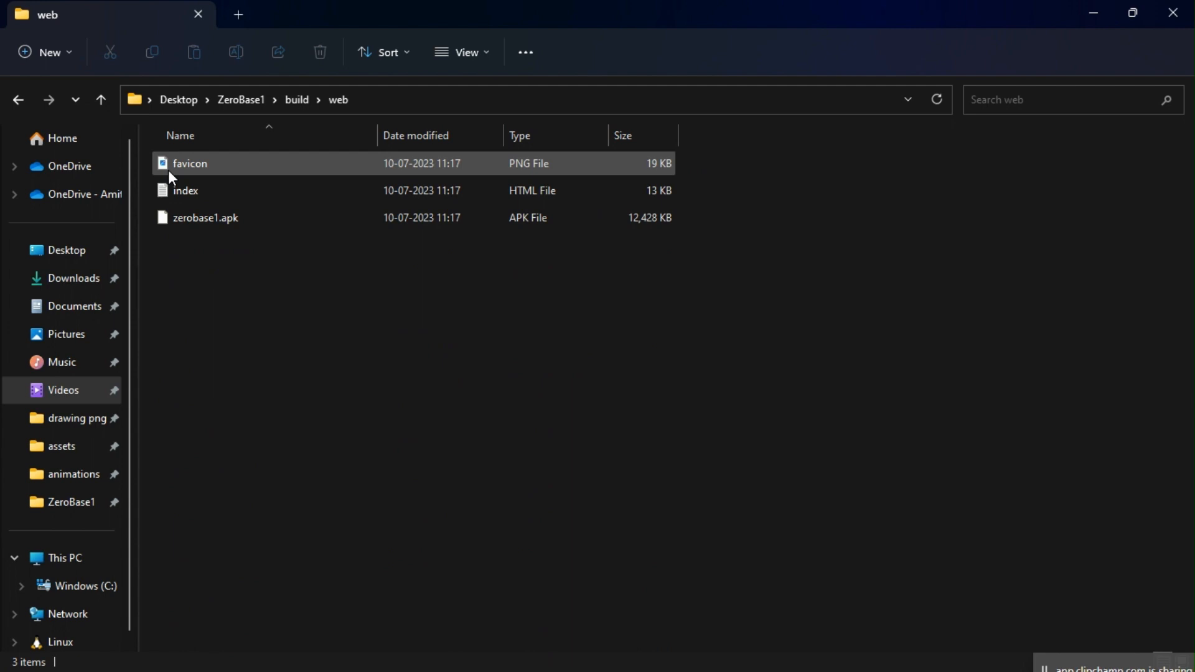
click(205, 218)
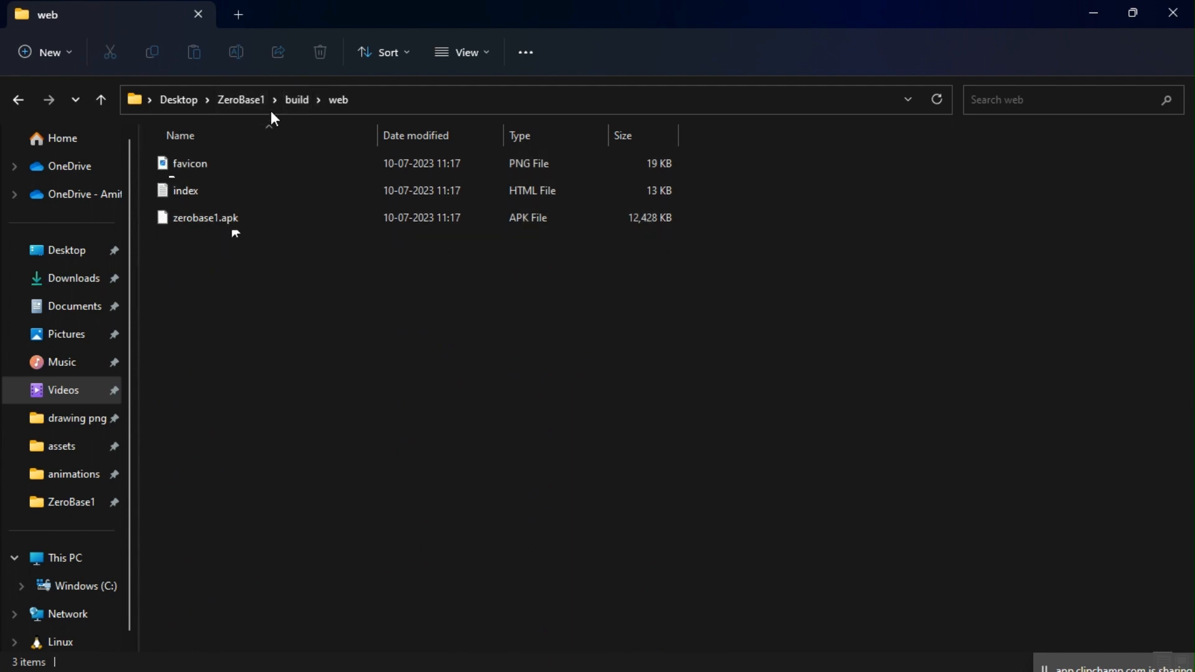
- Return to the build folder and bring up the context menu for the web folder
click(296, 100)
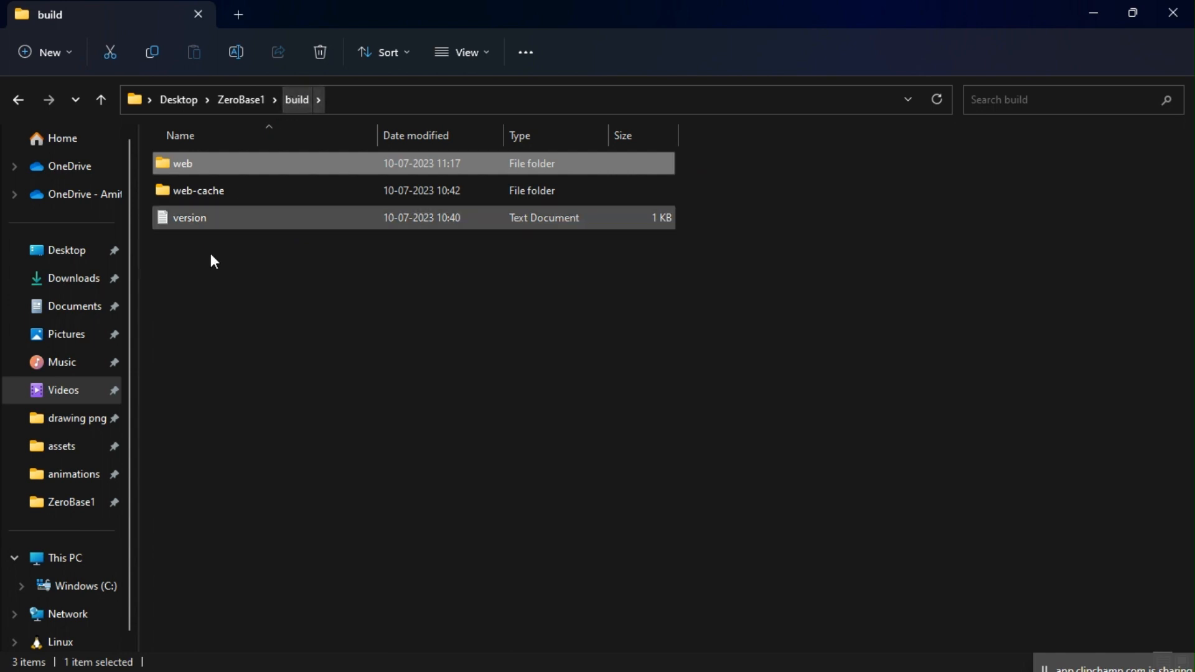
click(206, 165)
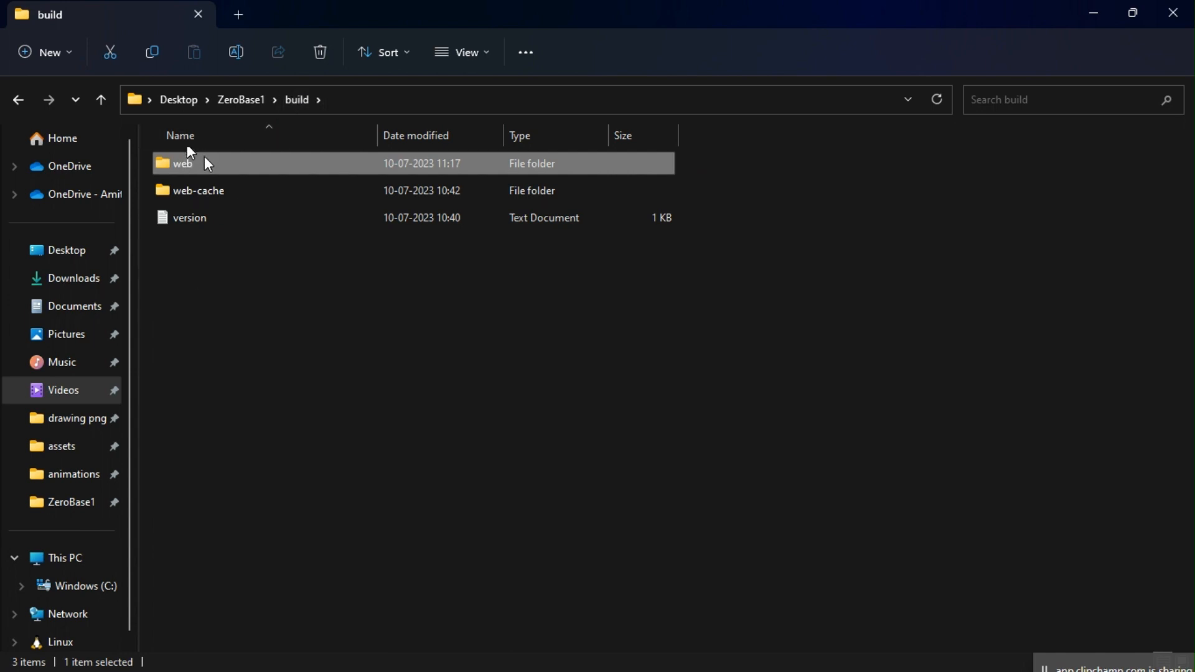
mouse_move(209, 168)
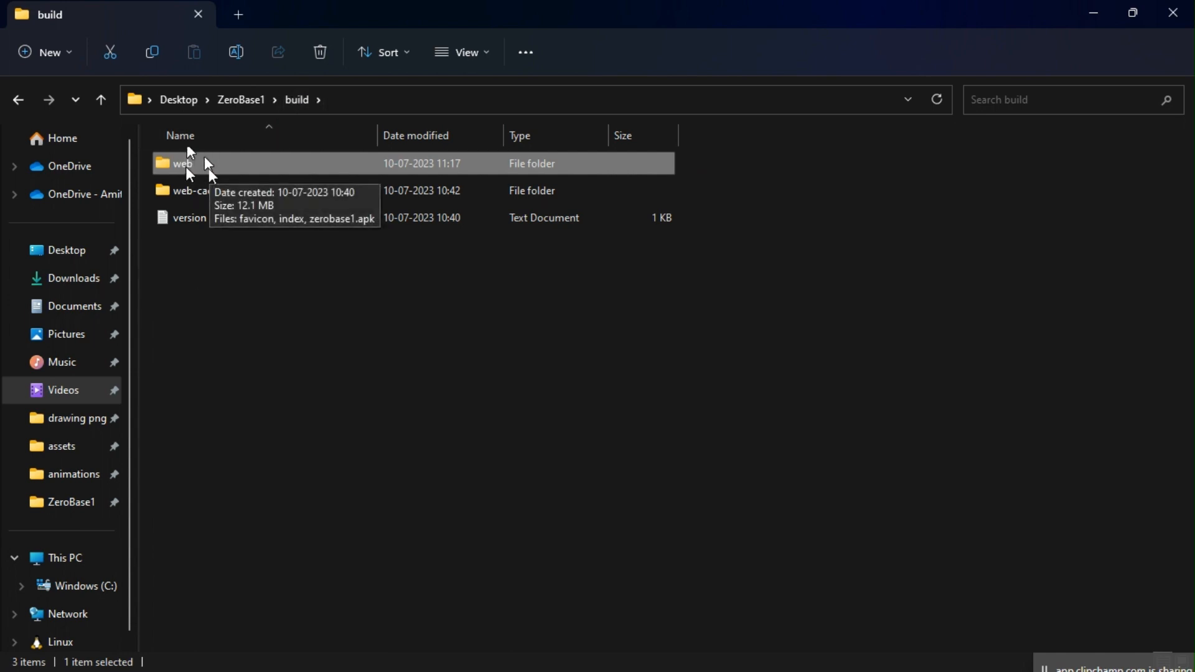
mouse_move(263, 176)
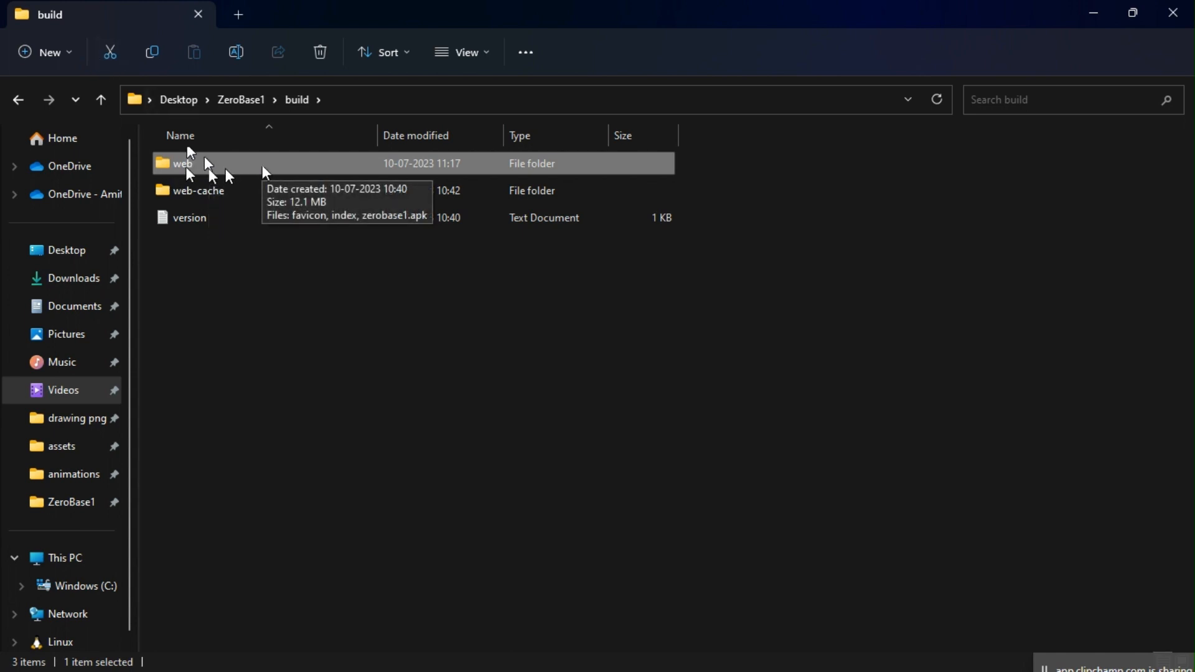
right_click(181, 163)
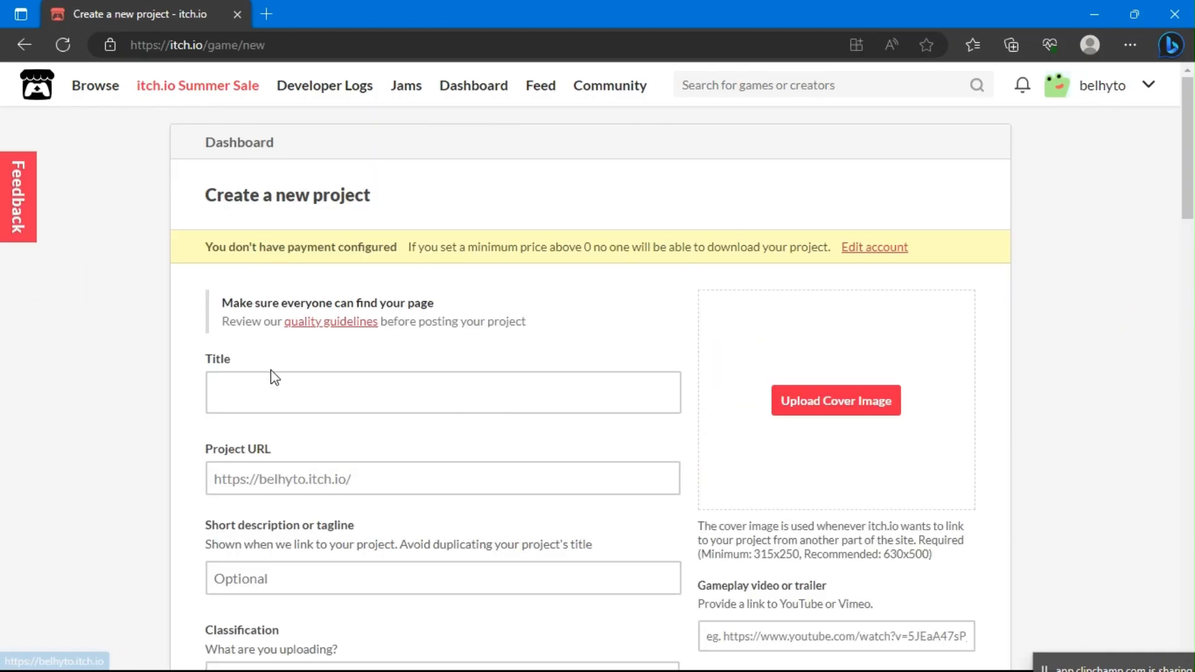
- Title the project Zero Base 1 and describe Piquito jumping to avoid the corrupted AI
text(Zero Base 1)
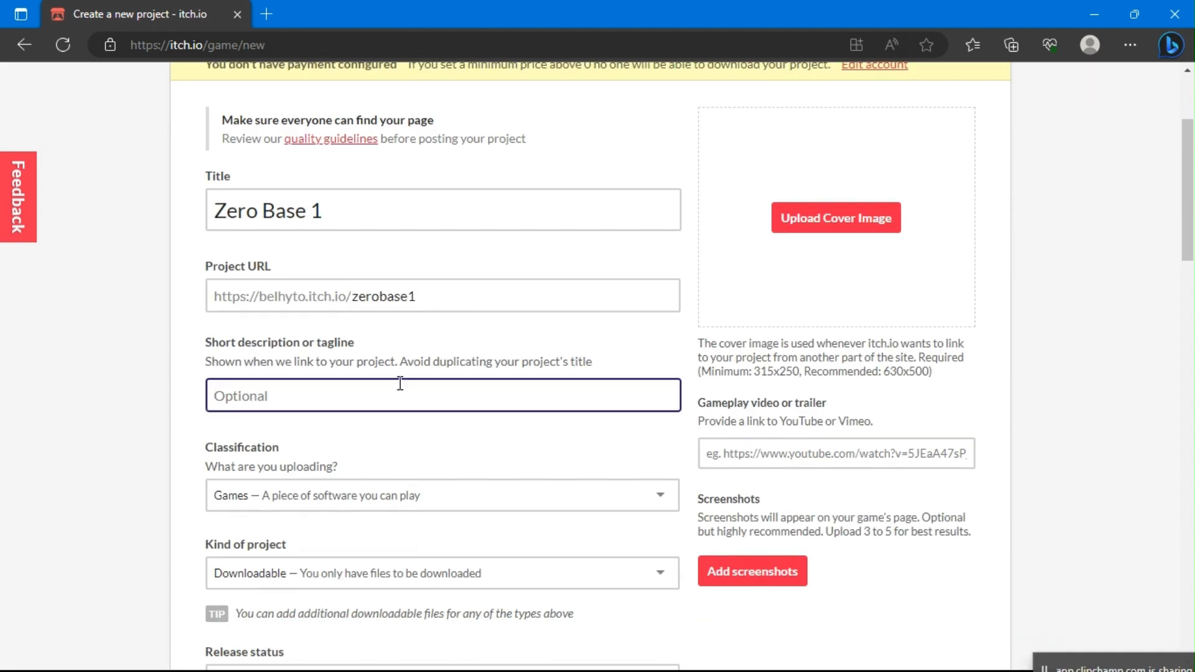
text(Piquito needs survived by jumping to avoid the corrupted ai that have infested)
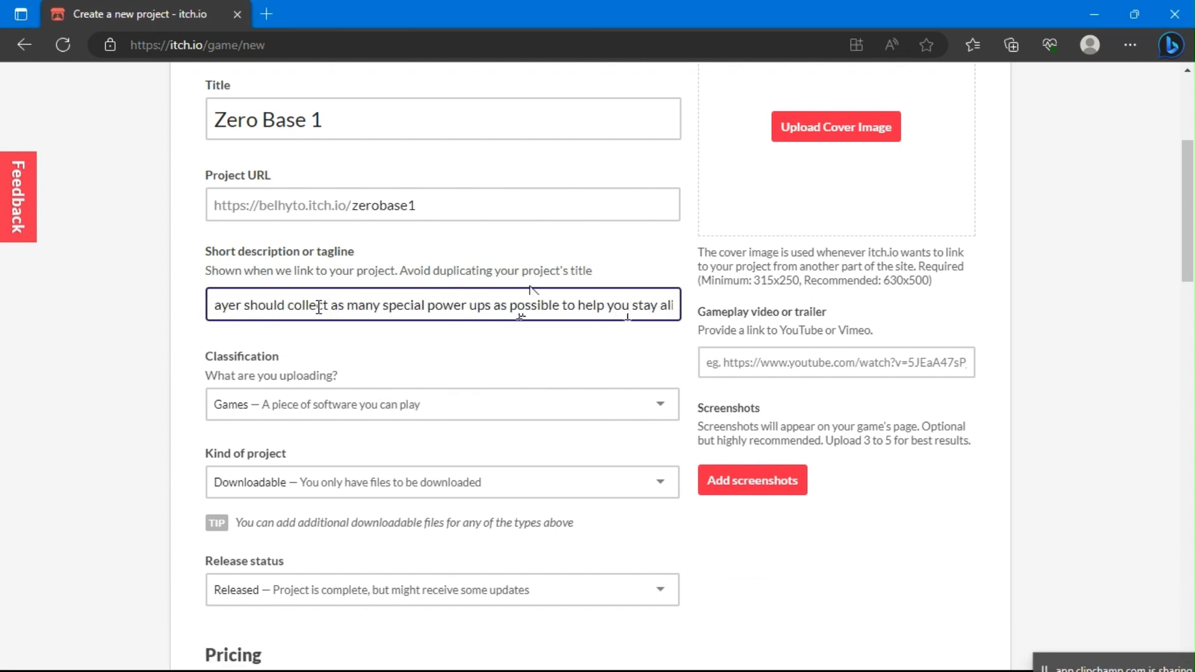
scroll(down, 3)
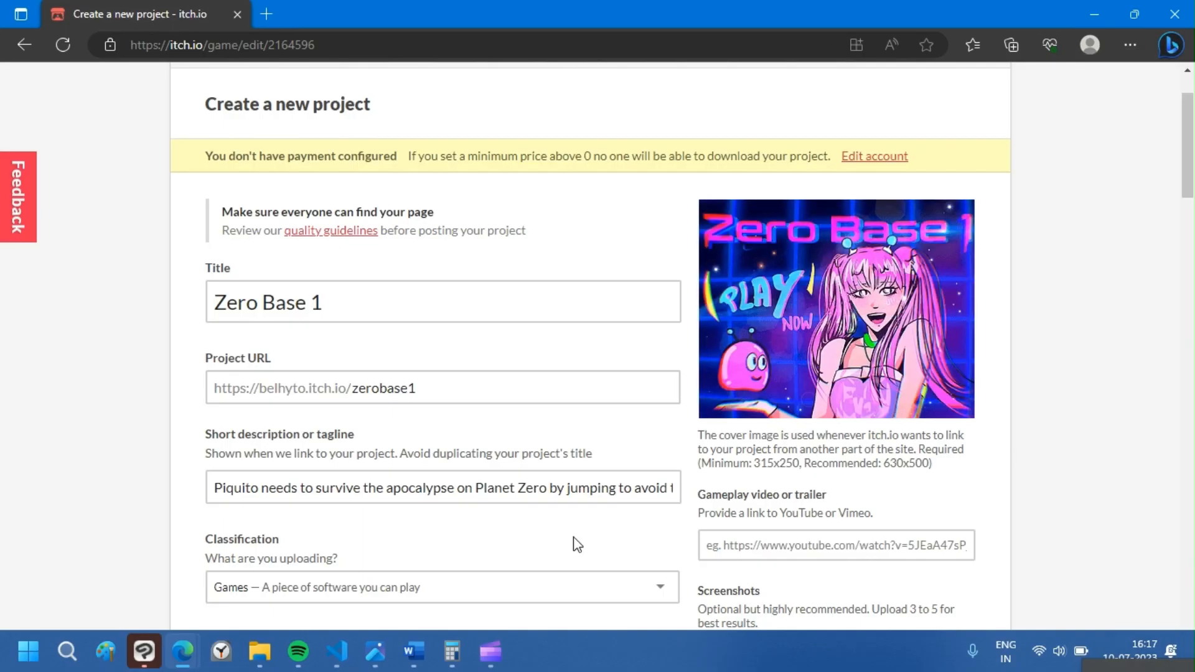
- Run the embedded Zero Base 1 game fullscreen on its itch.io draft page
scroll(down, 3)
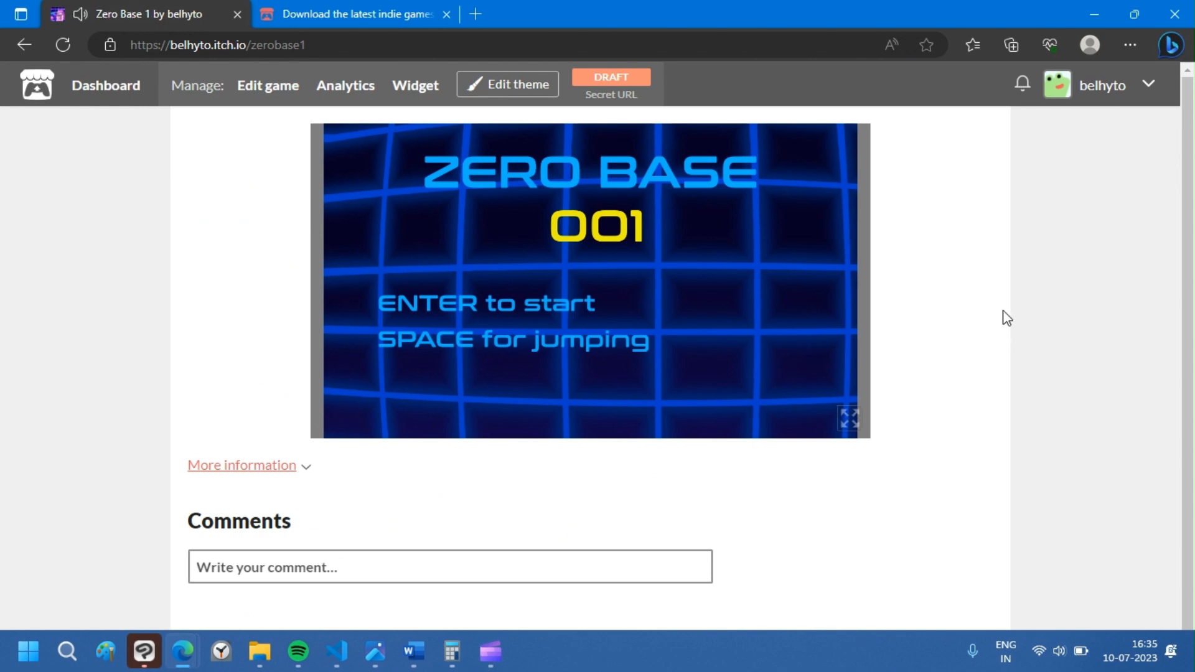
mouse_move(849, 423)
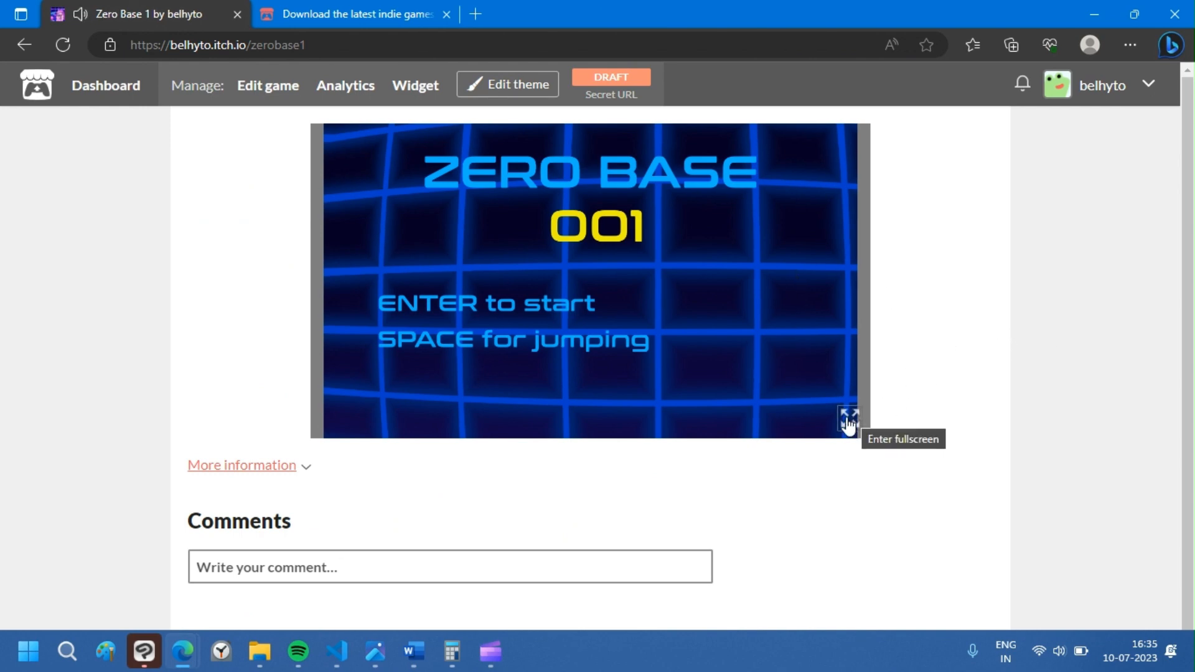
click(848, 416)
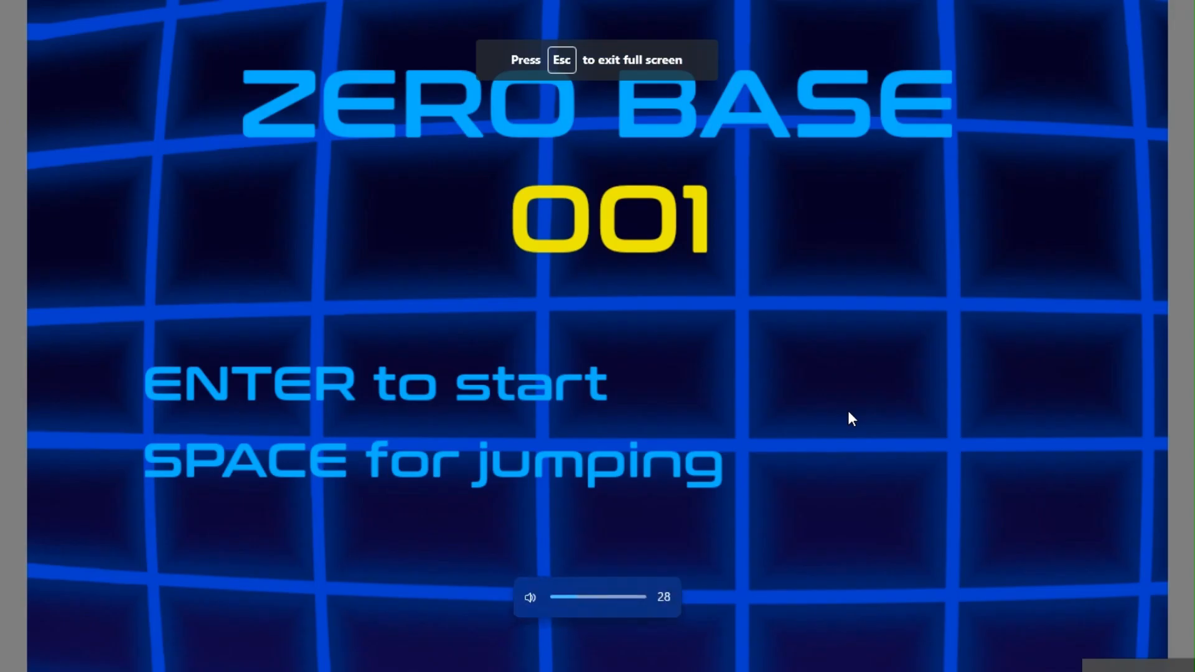